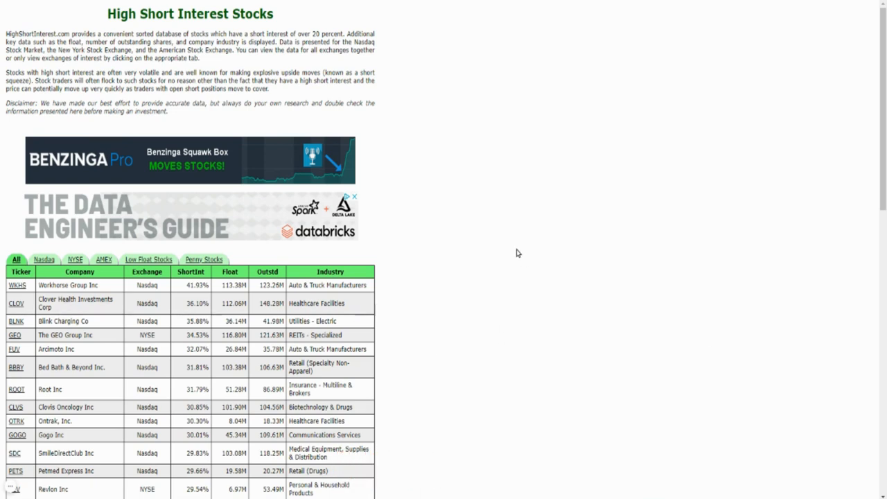
mouse_move(474, 238)
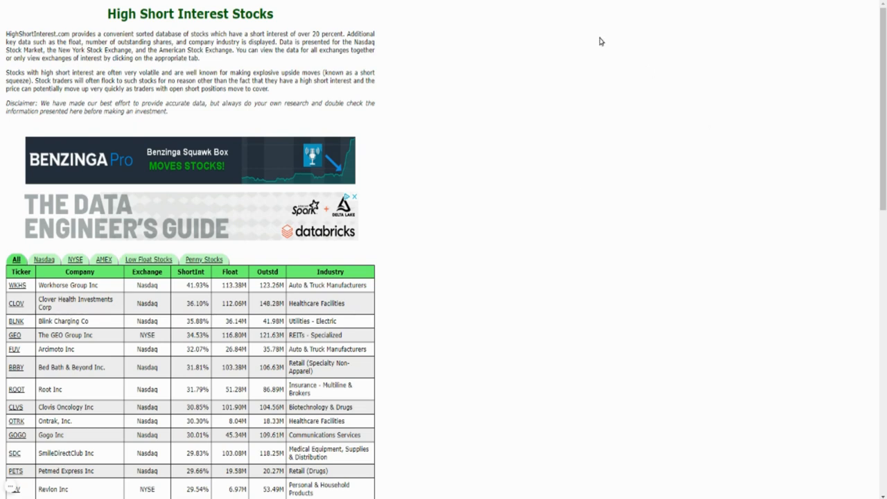
View Workhorse Group (WKHS) in Google Finance over five days, then one month (up 96.81%)
scroll("down", 3)
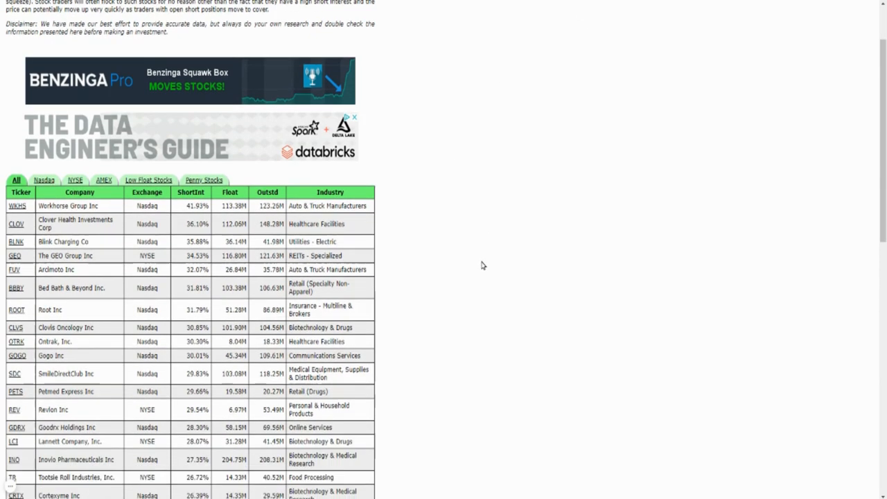
scroll("up", 3)
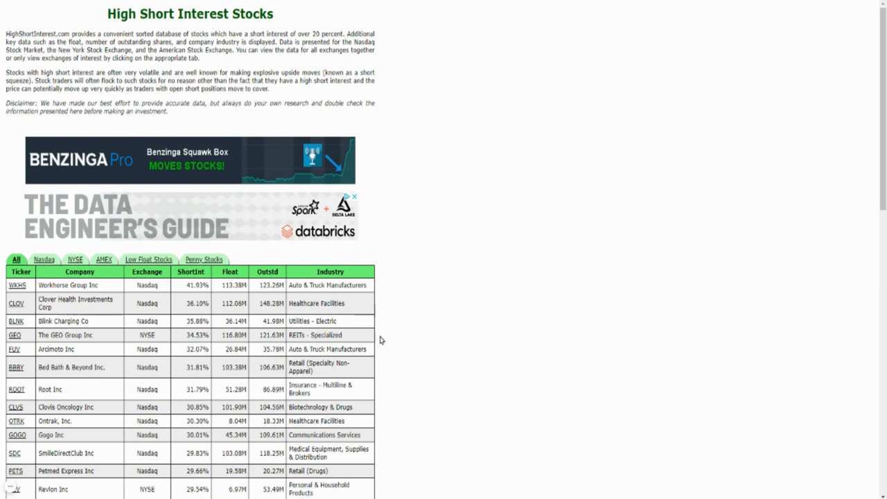
mouse_move(462, 210)
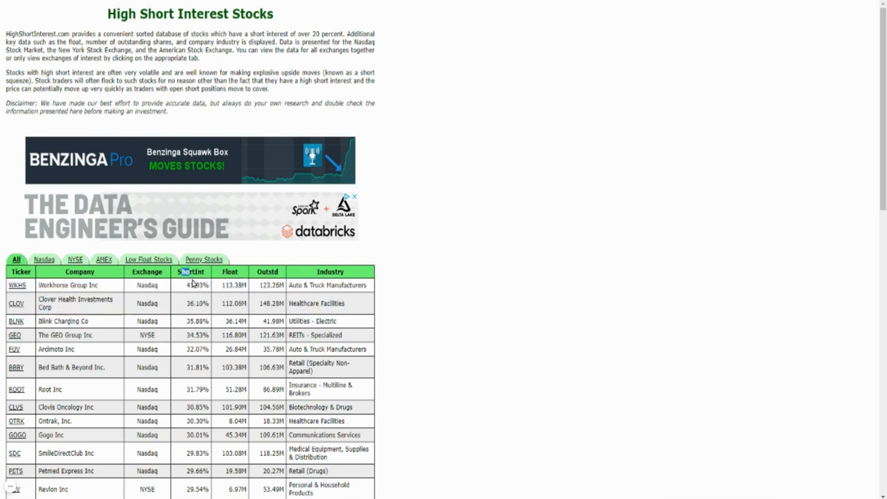
mouse_move(198, 435)
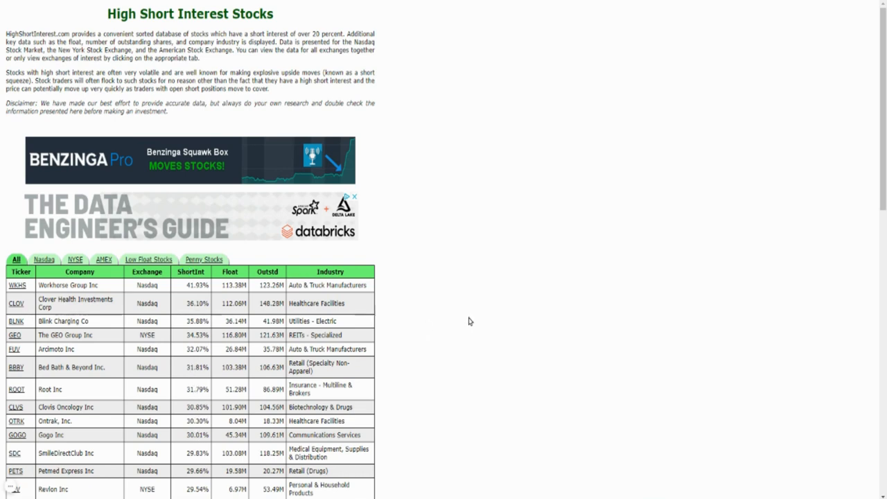
mouse_move(527, 29)
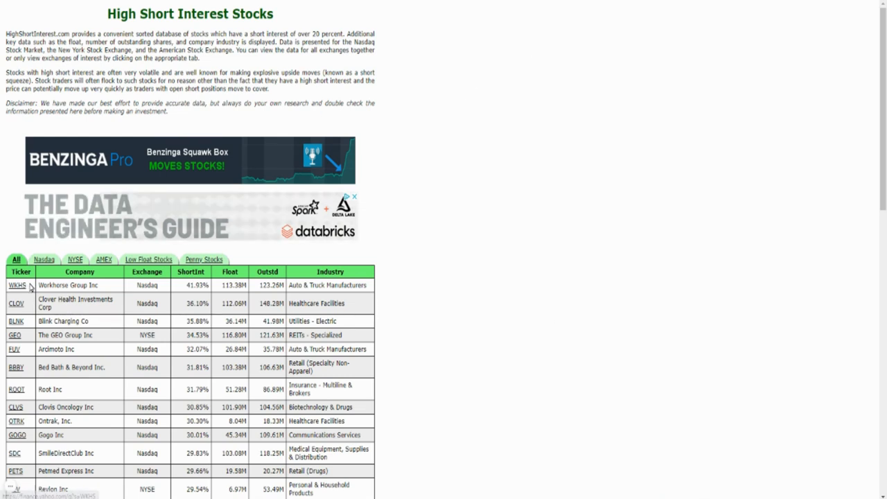
left_click(17, 285)
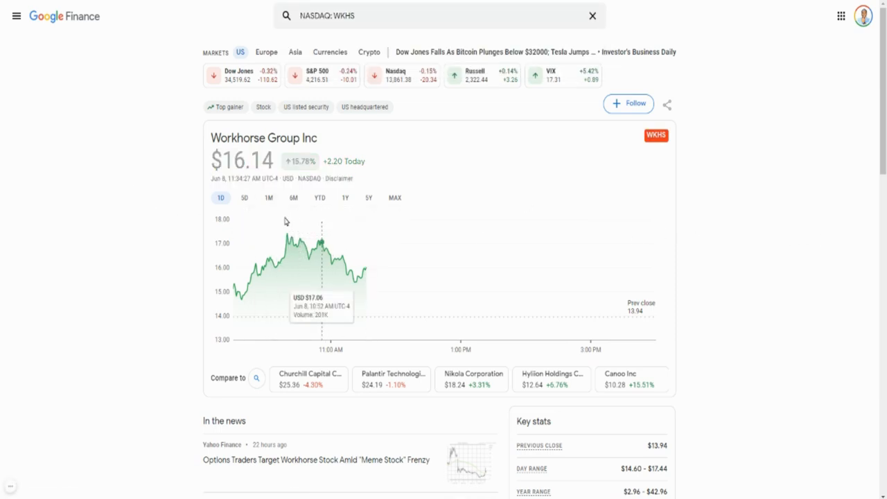
left_click(244, 197)
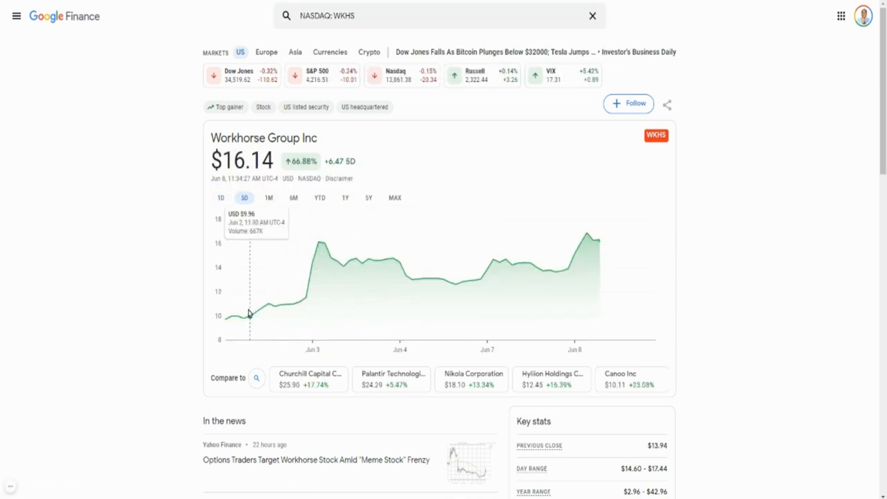
mouse_move(278, 308)
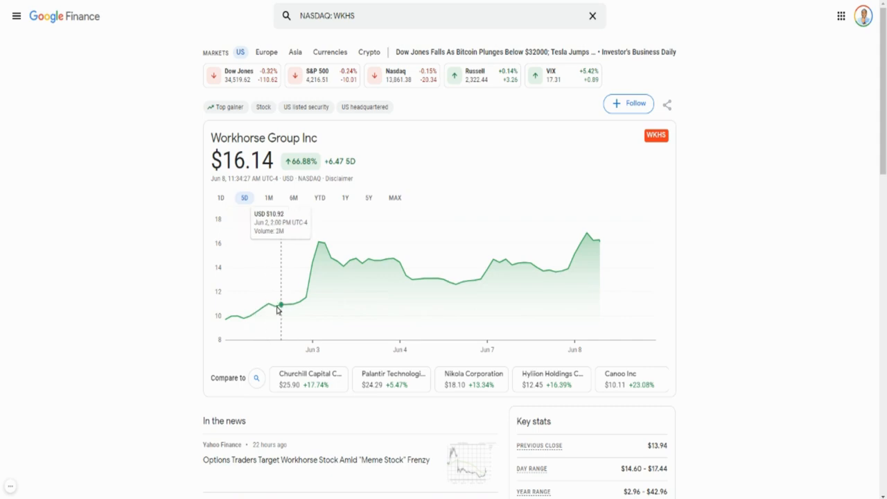
mouse_move(580, 258)
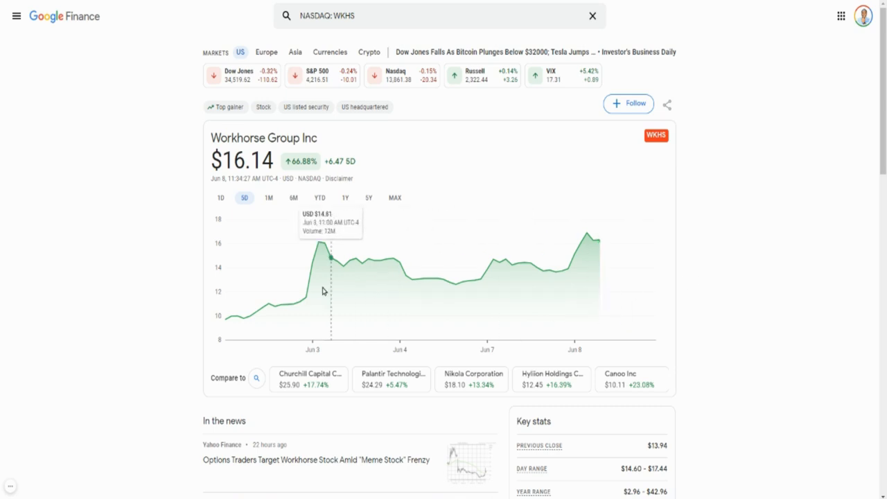
mouse_move(294, 247)
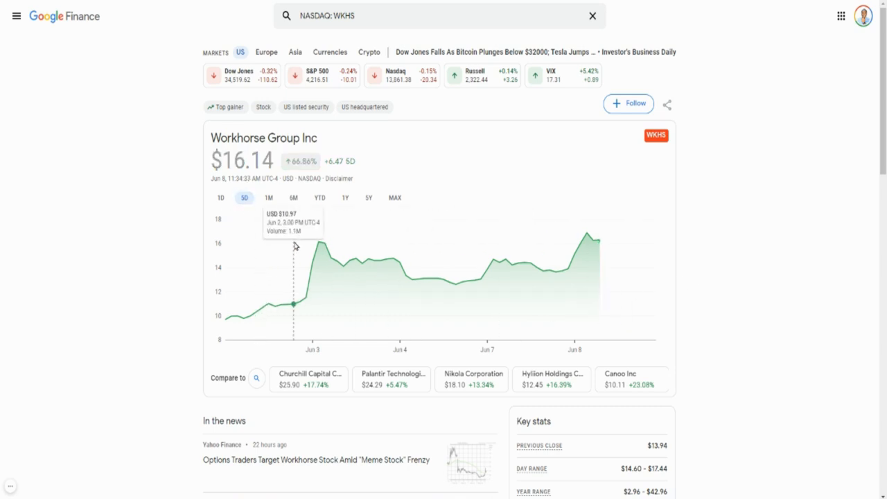
mouse_move(825, 385)
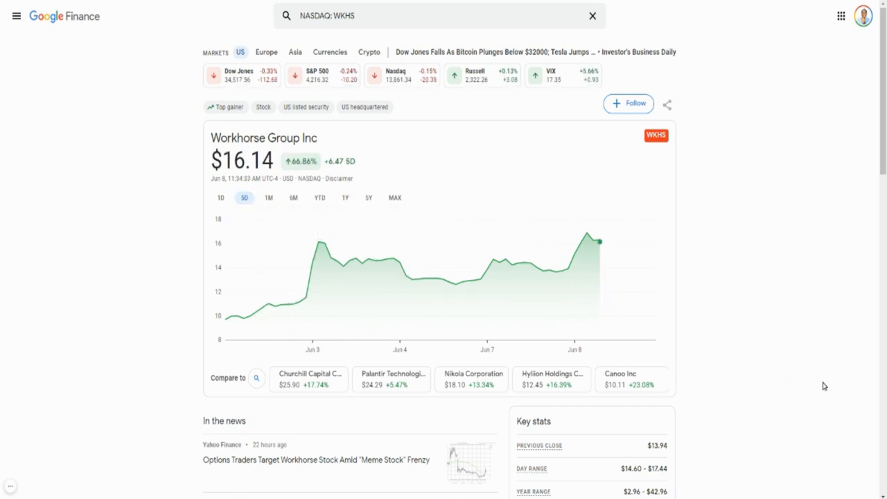
mouse_move(277, 211)
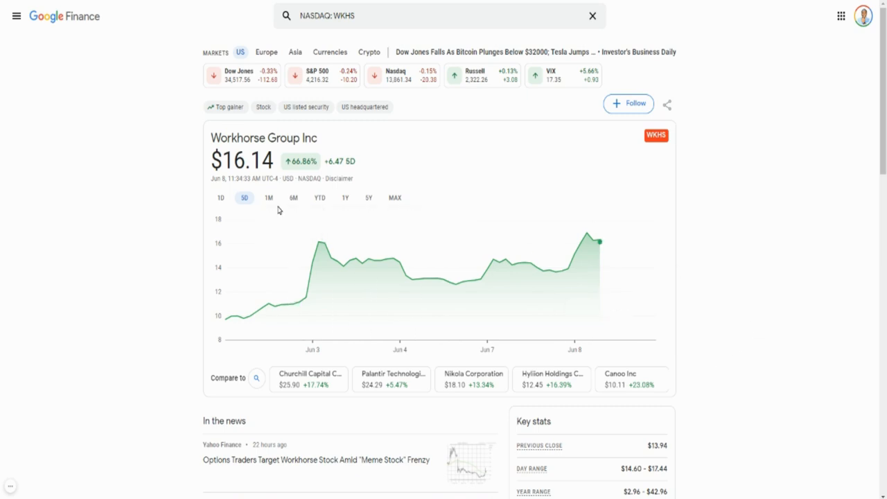
left_click(269, 197)
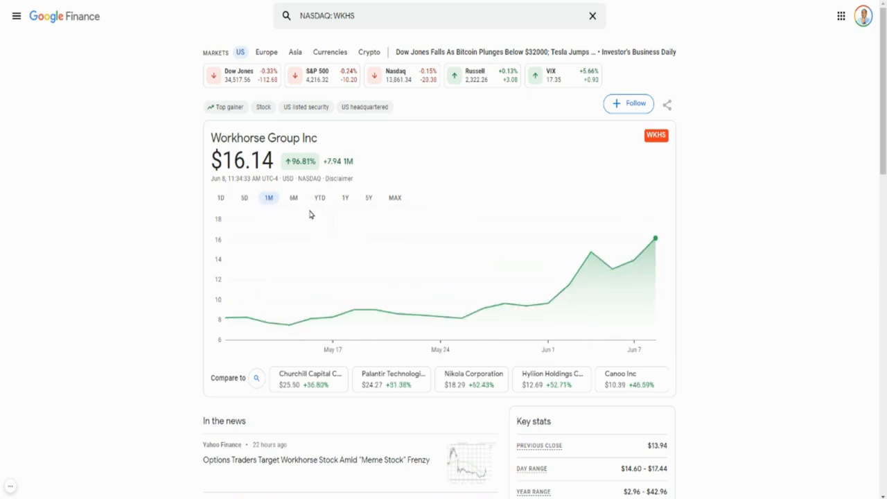
mouse_move(482, 269)
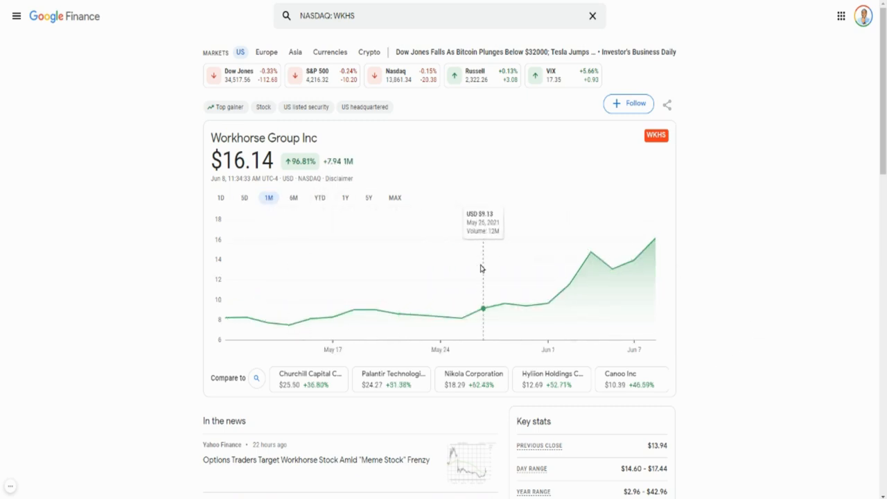
mouse_move(560, 268)
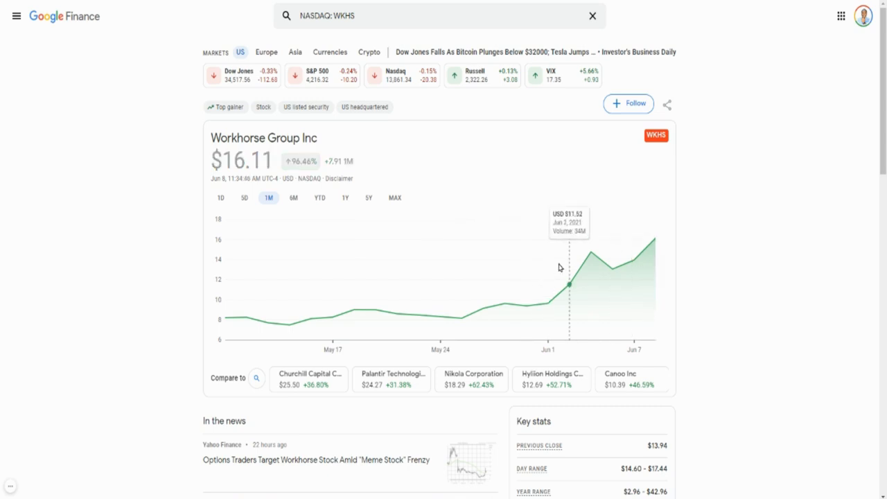
mouse_move(395, 247)
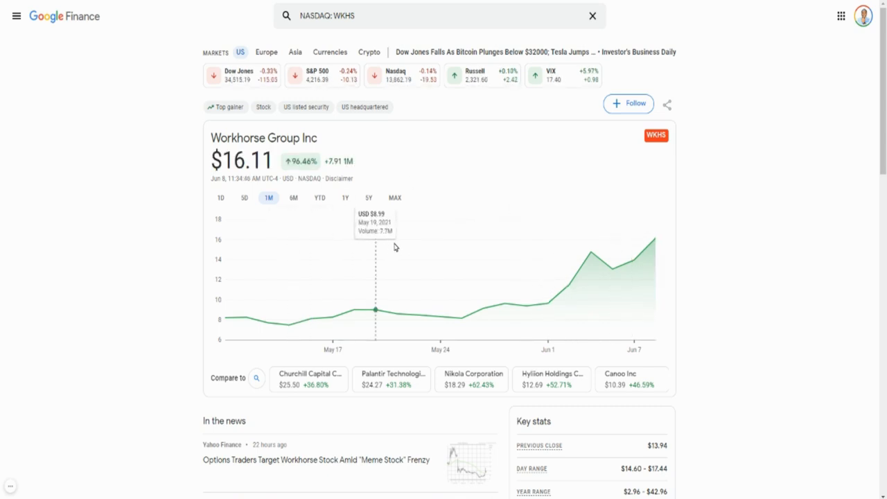
mouse_move(762, 294)
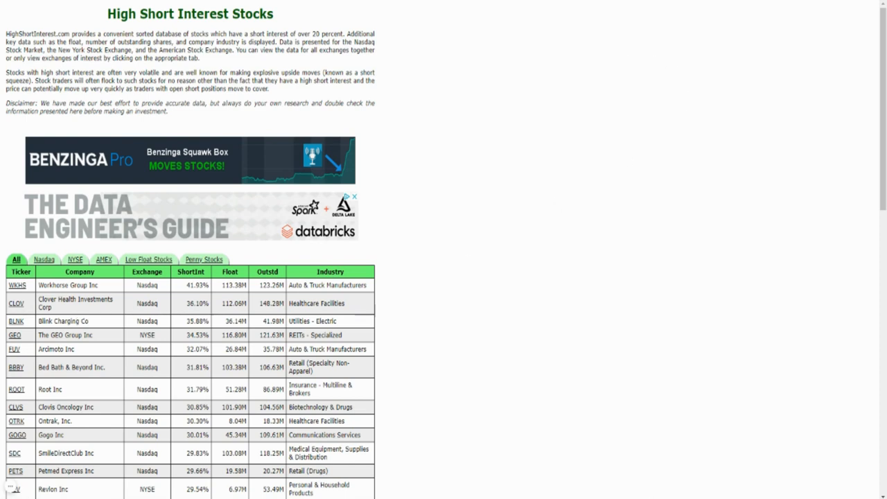
View Clover Health (CLOV) in Google Finance at $18.72, up 57.05% today
left_click(16, 304)
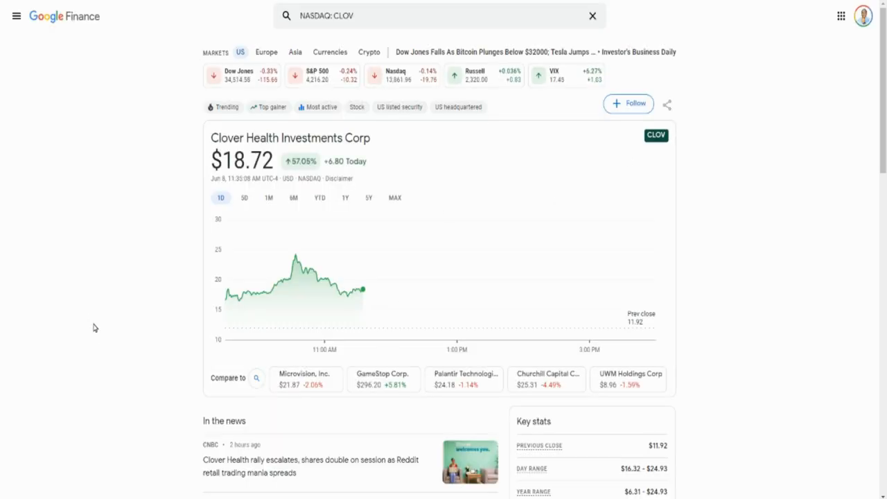
mouse_move(486, 362)
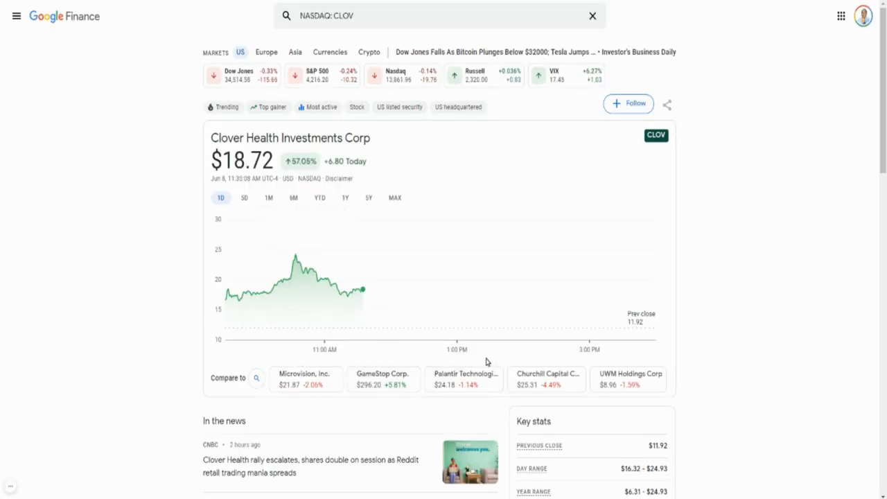
mouse_move(233, 296)
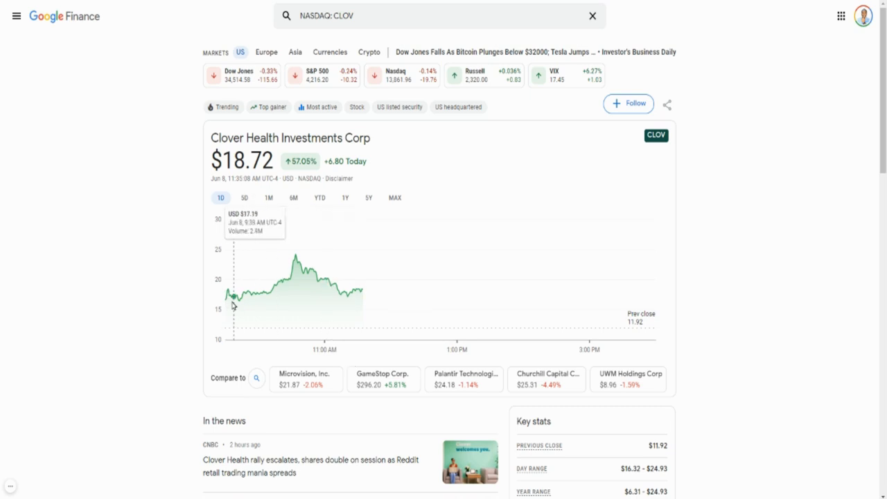
mouse_move(230, 304)
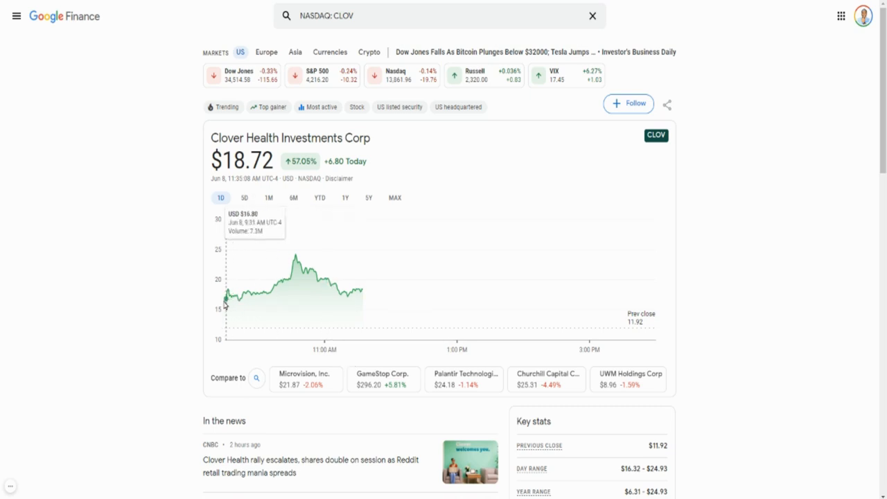
mouse_move(297, 266)
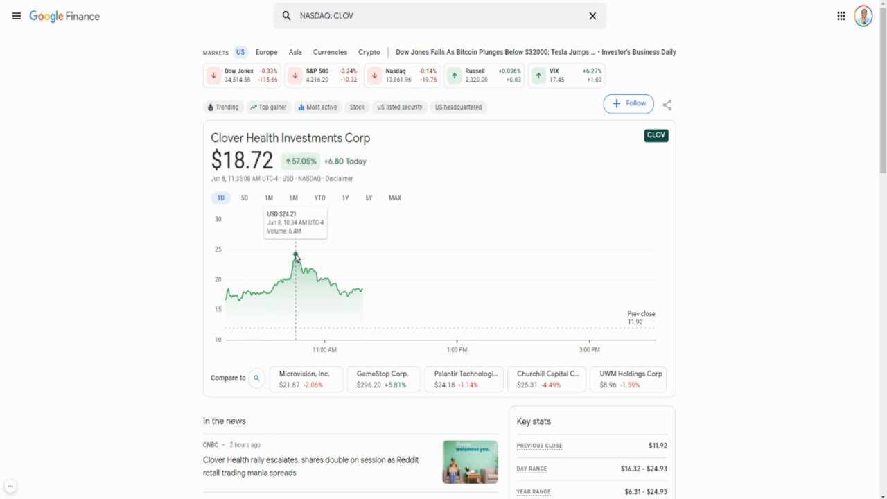
mouse_move(346, 293)
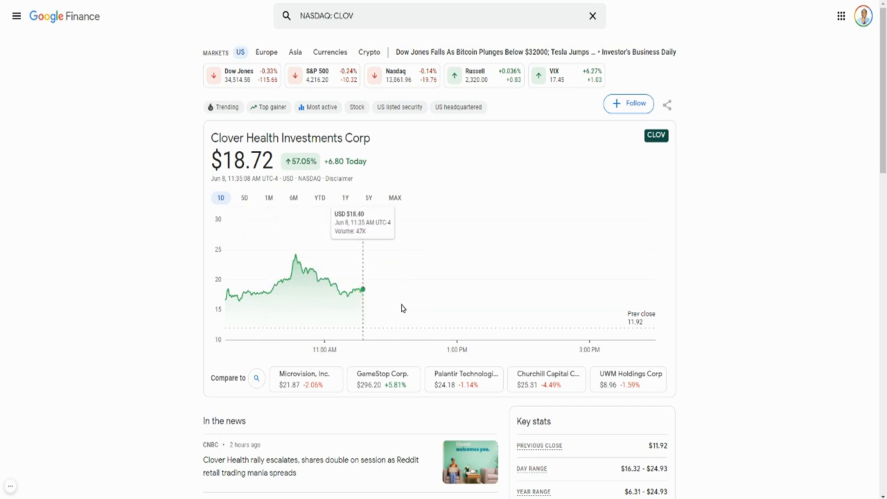
mouse_move(579, 316)
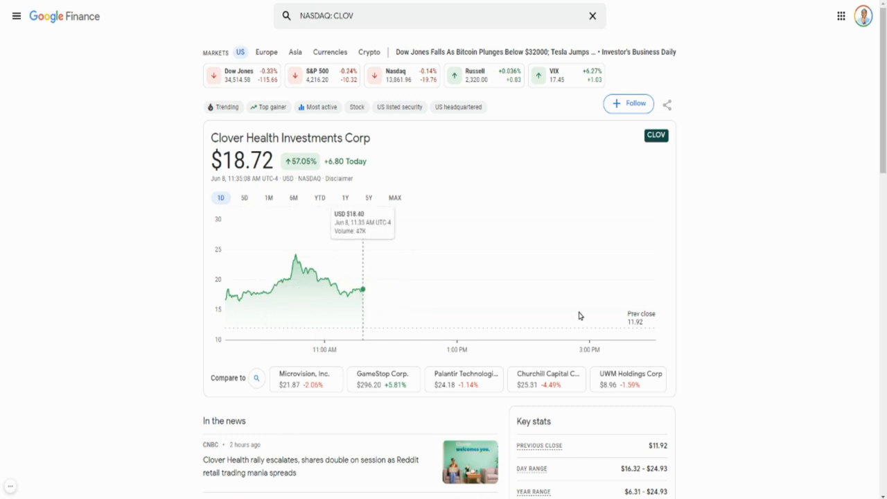
mouse_move(269, 269)
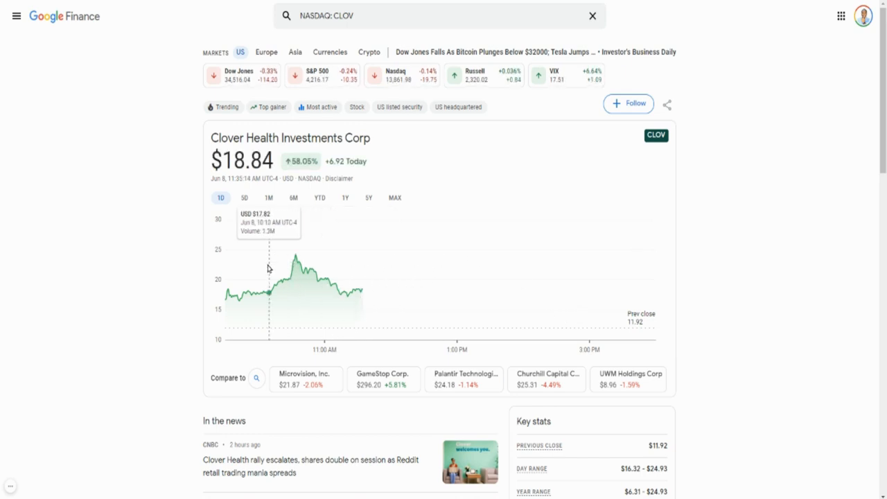
mouse_move(346, 293)
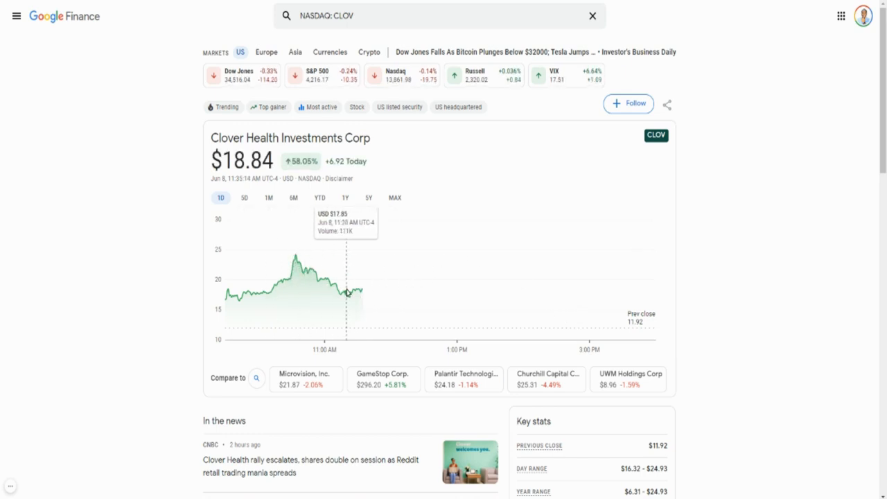
mouse_move(482, 192)
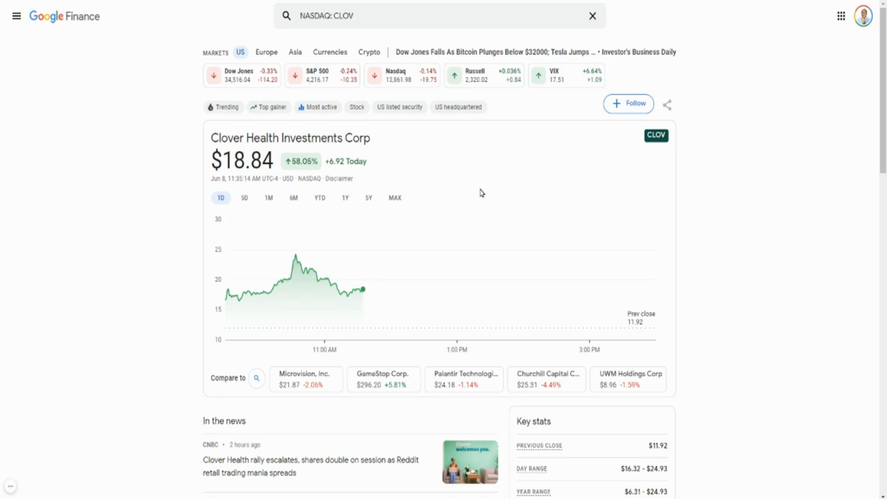
mouse_move(722, 185)
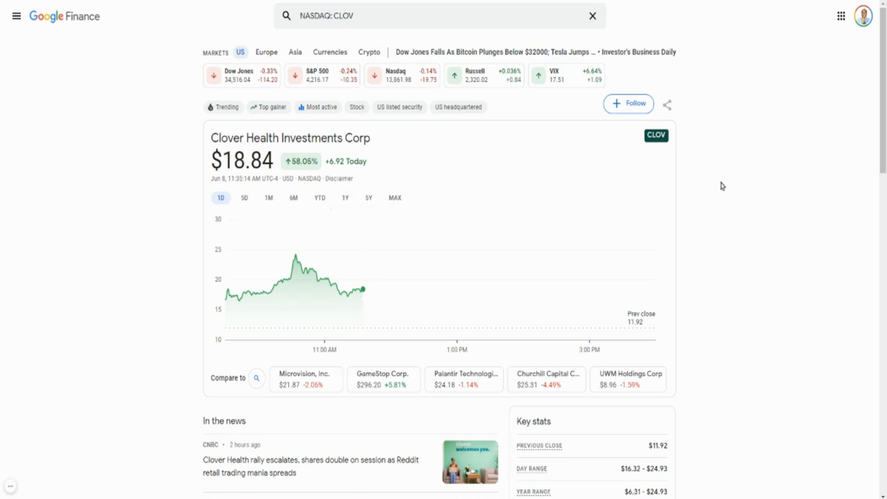
mouse_move(732, 260)
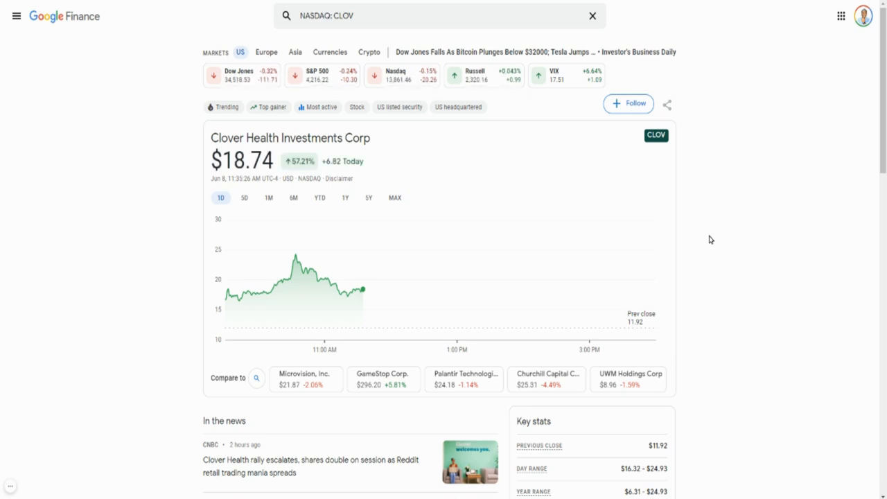
mouse_move(726, 280)
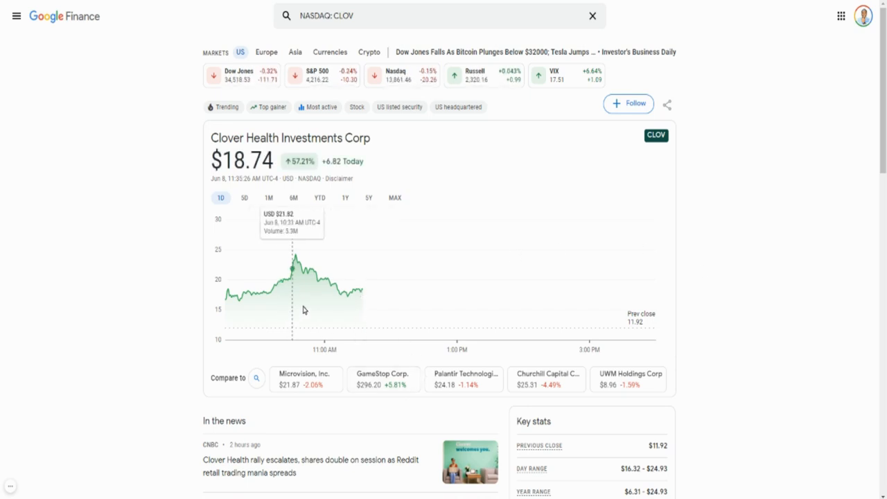
mouse_move(762, 296)
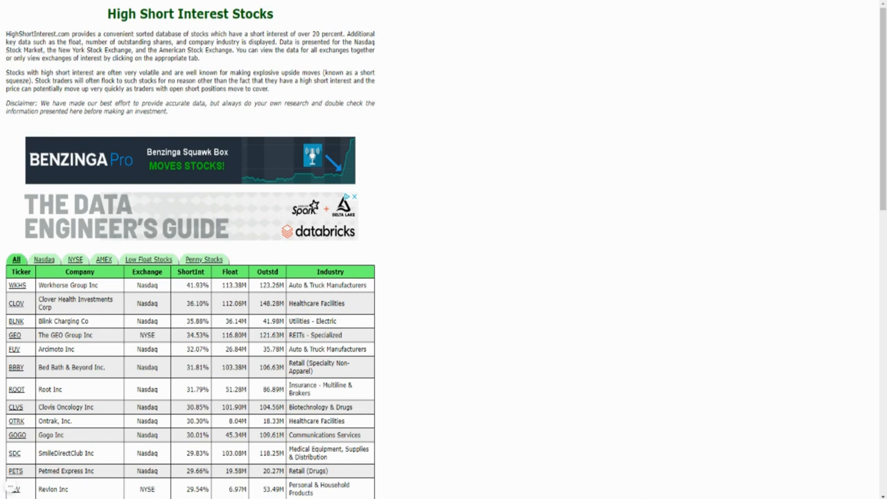
View Blink Charging (BLNK) over five days, then one month showing about a 34.5% gain
left_click(16, 322)
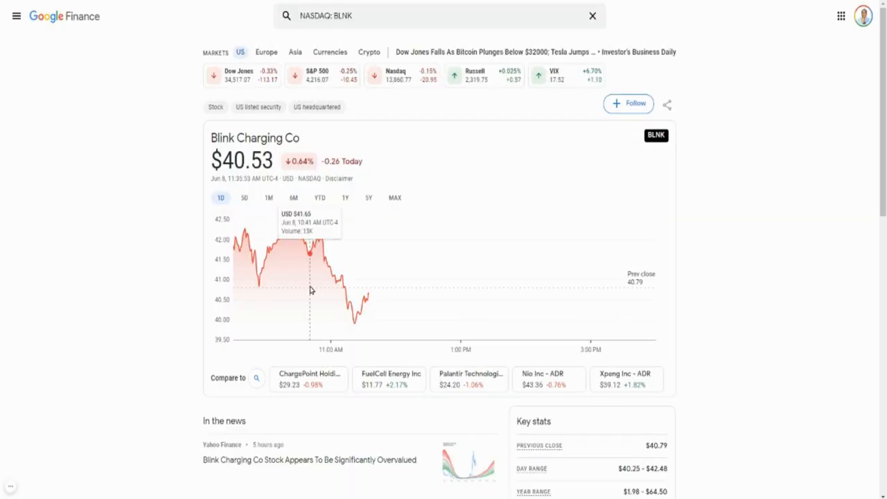
mouse_move(258, 210)
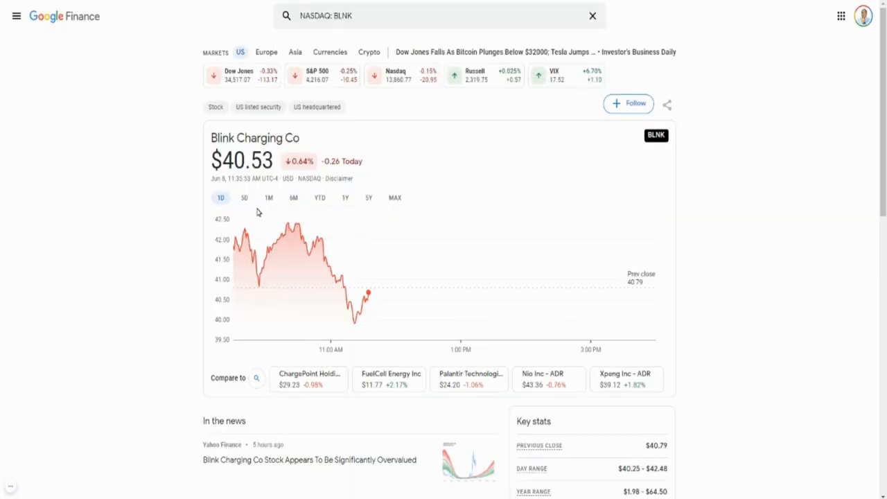
left_click(244, 197)
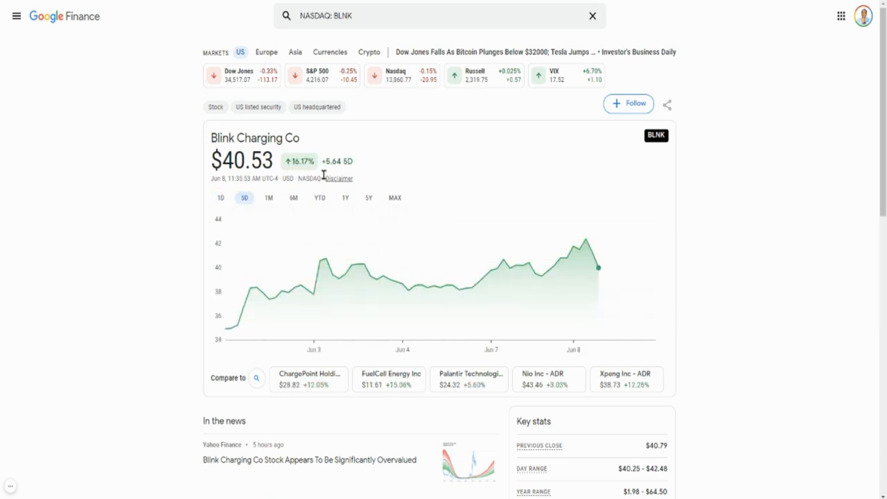
mouse_move(310, 205)
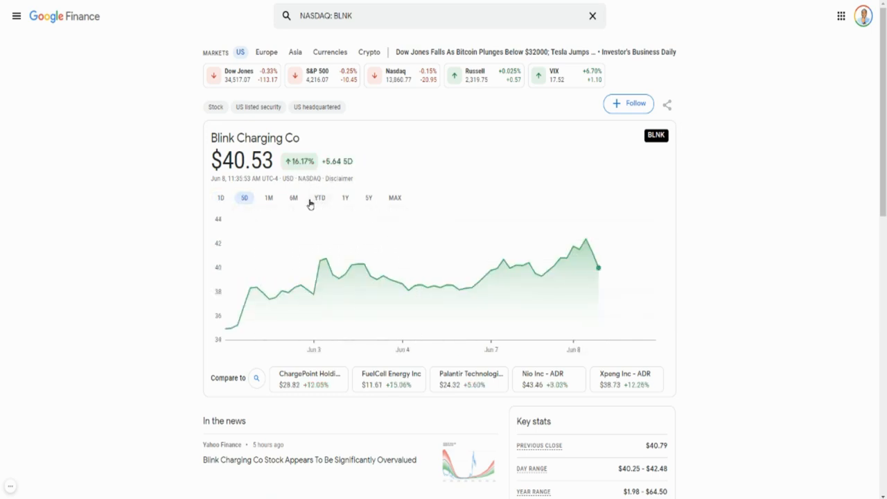
left_click(268, 197)
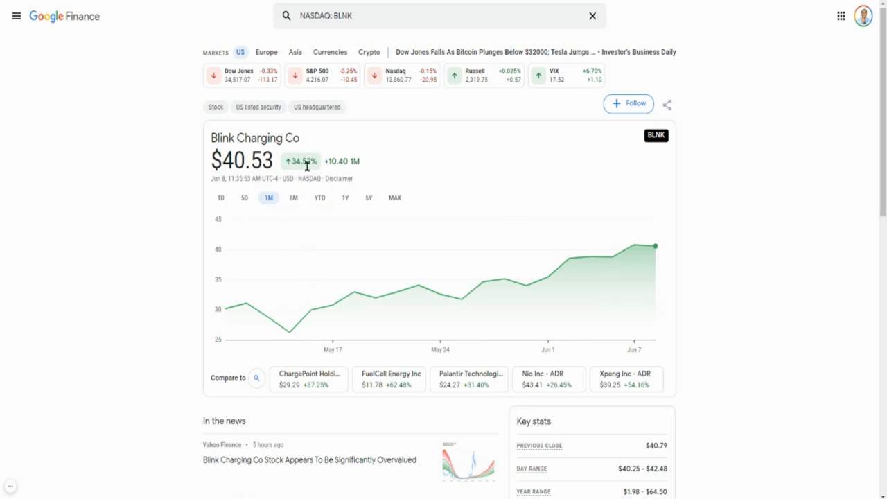
mouse_move(751, 232)
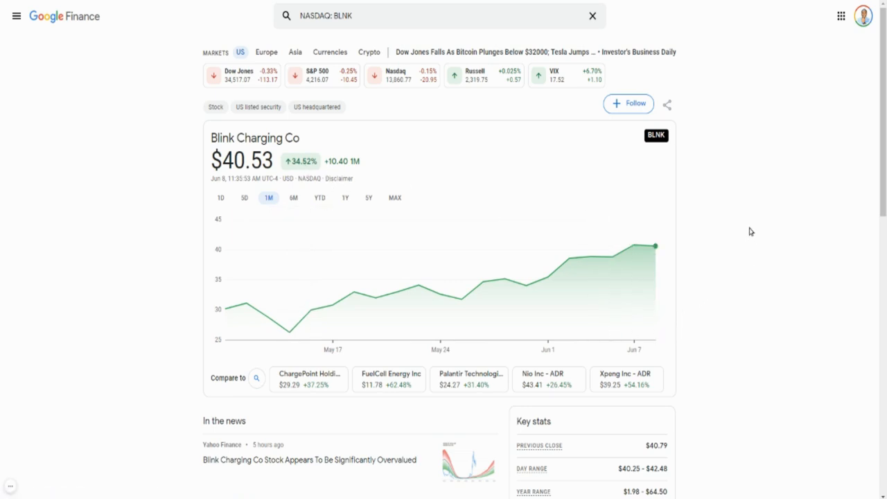
mouse_move(327, 224)
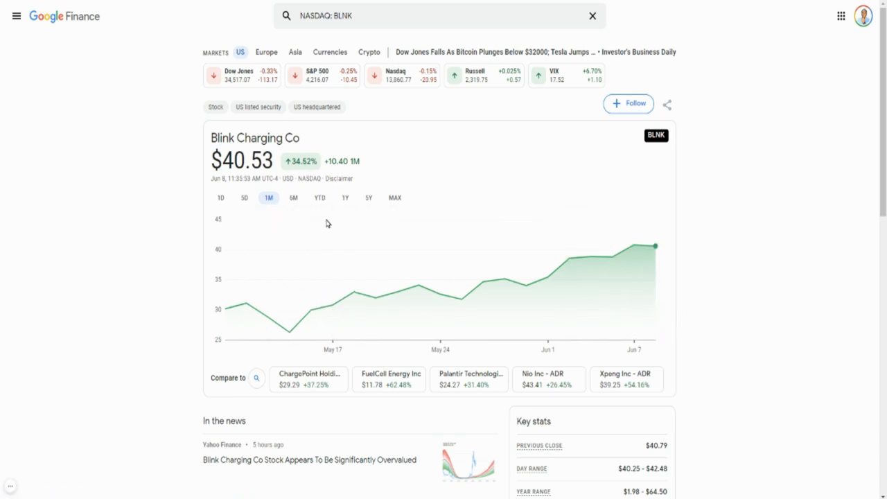
mouse_move(288, 331)
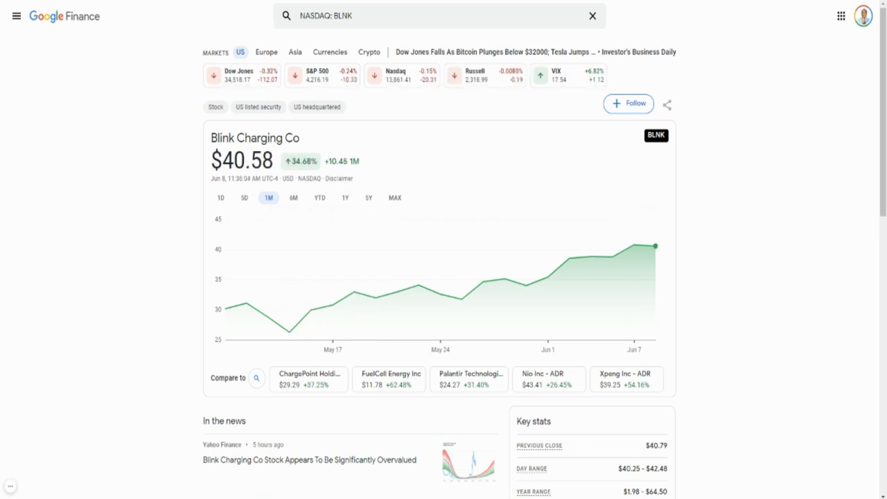
mouse_move(691, 256)
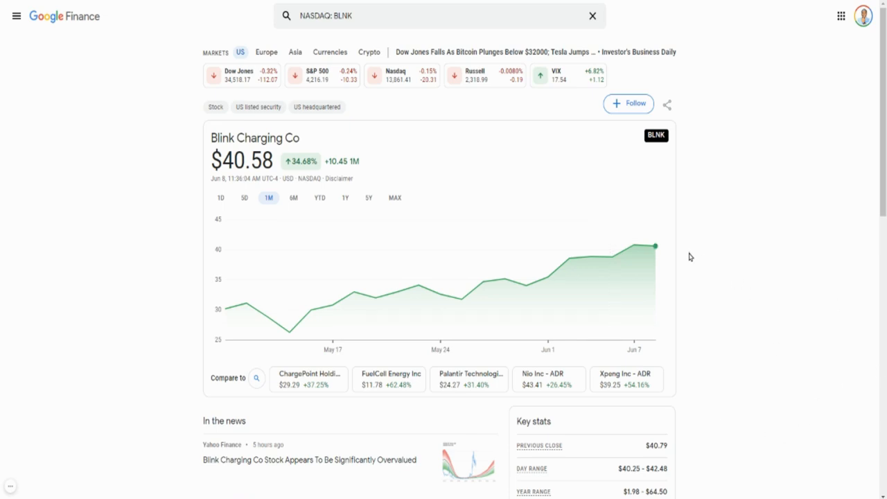
mouse_move(707, 264)
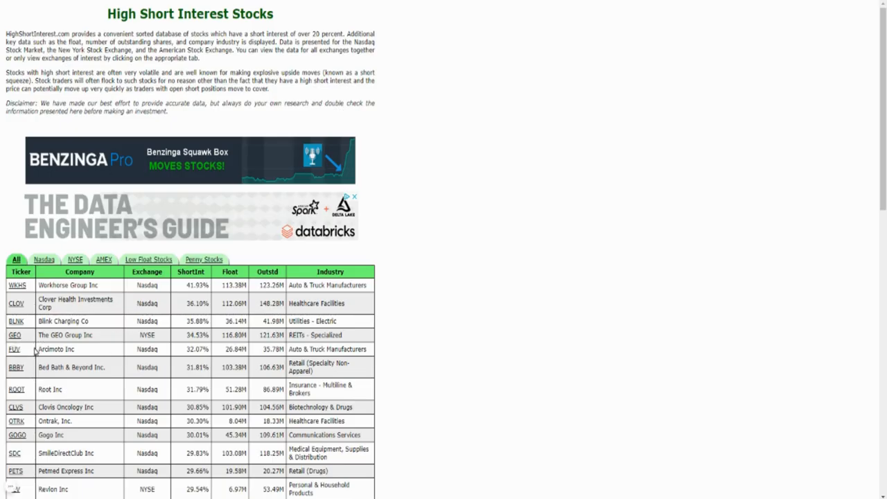
mouse_move(14, 350)
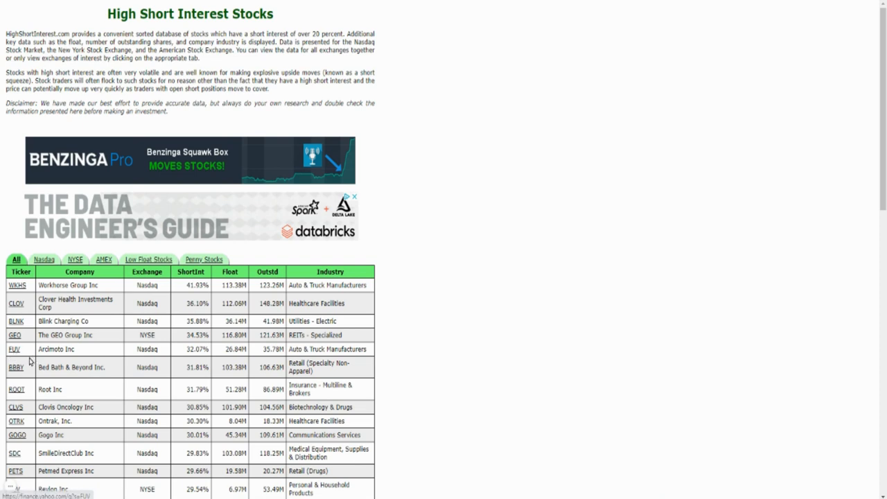
mouse_move(194, 349)
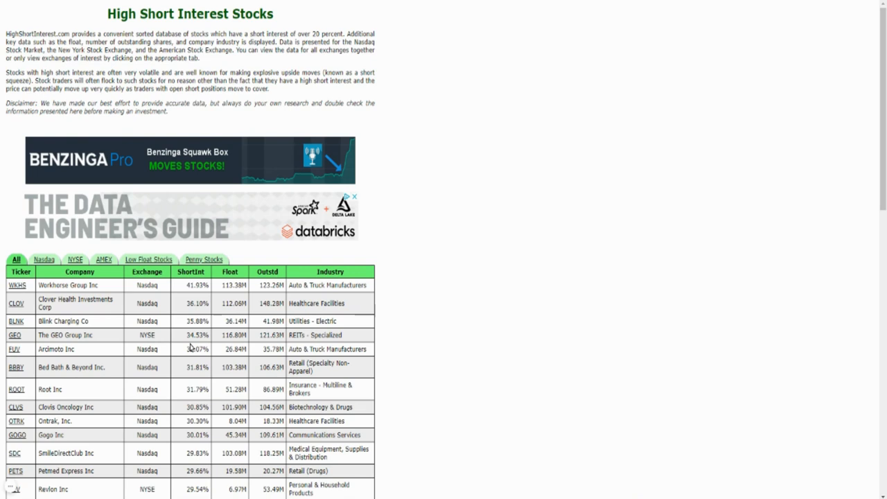
mouse_move(89, 374)
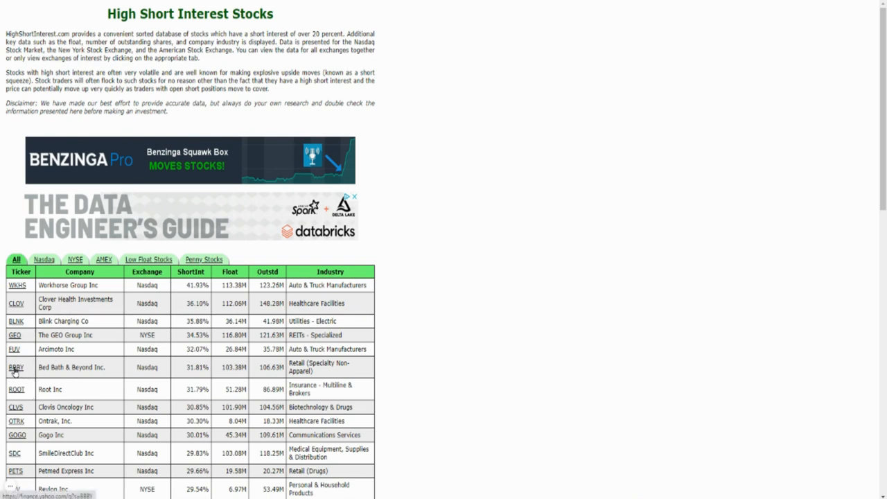
mouse_move(43, 337)
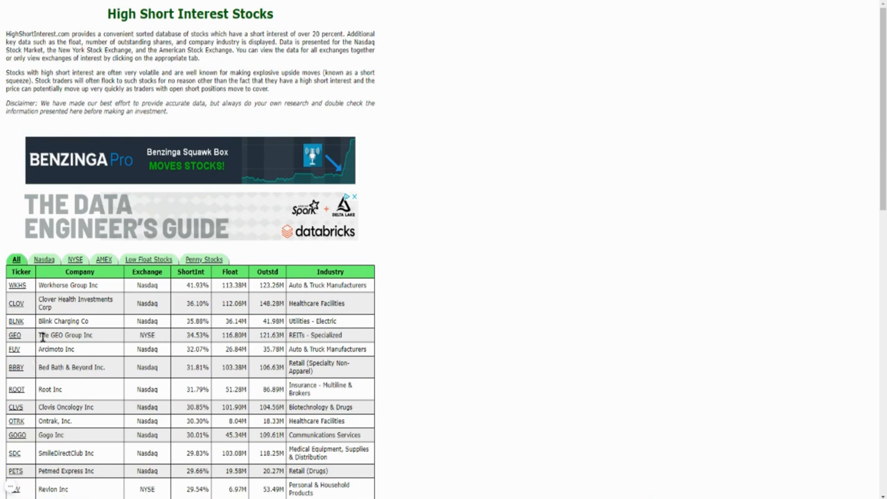
mouse_move(89, 349)
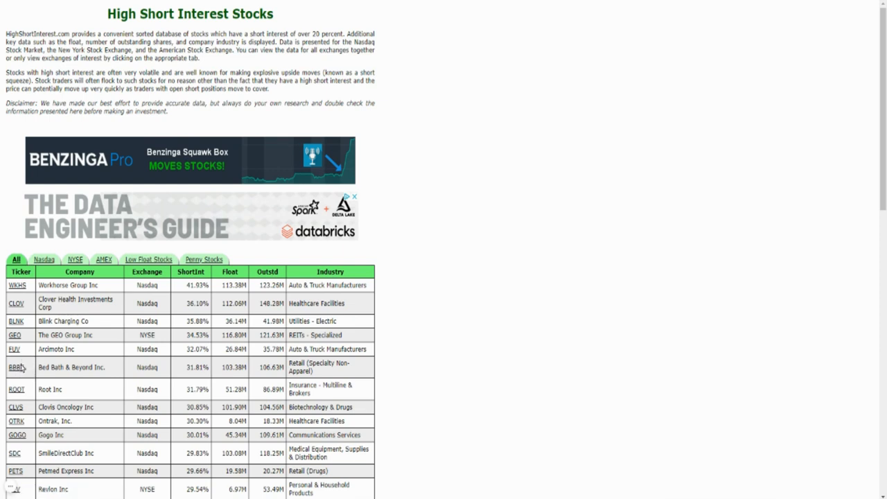
mouse_move(22, 367)
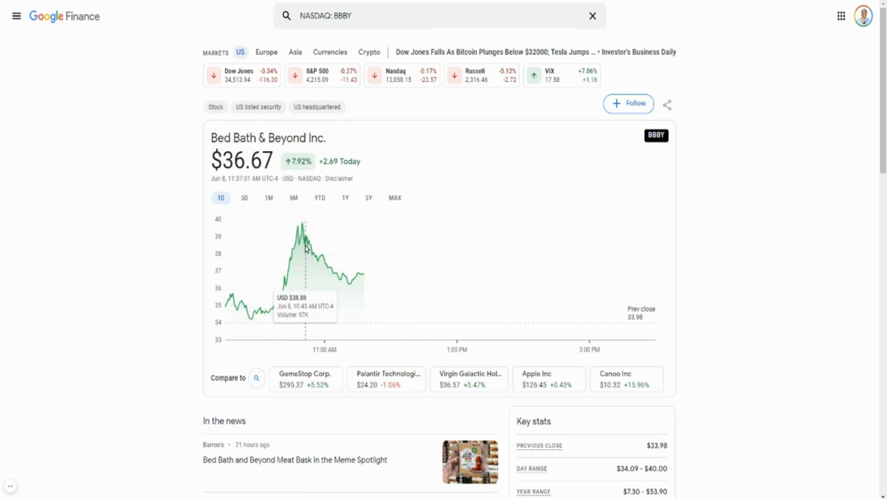
mouse_move(304, 230)
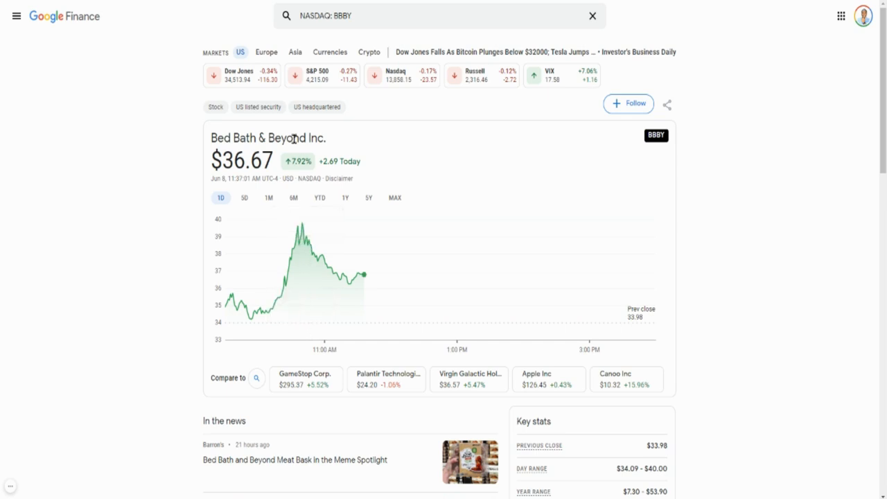
mouse_move(283, 167)
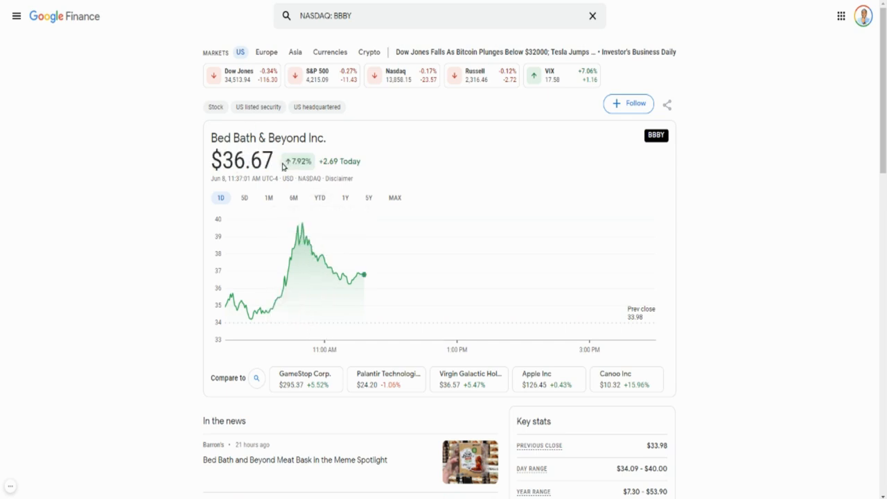
Widen the Bed Bath & Beyond chart to one month, showing a 45.75% gain
left_click(269, 197)
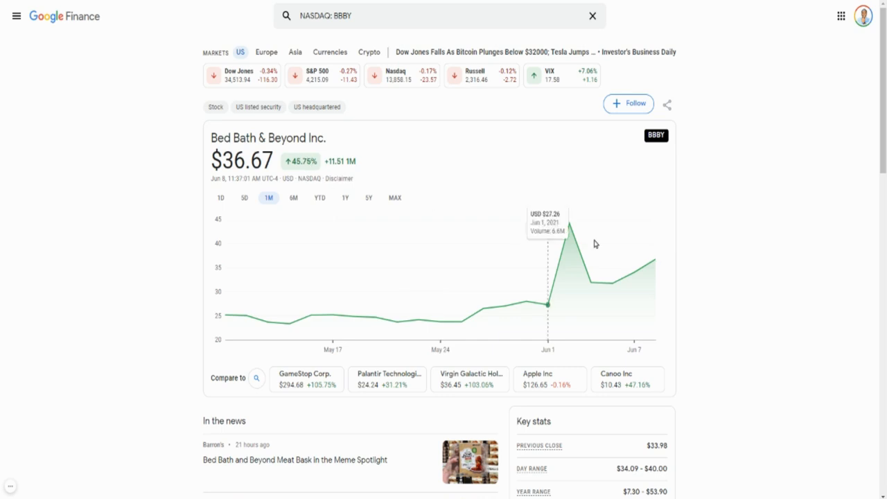
mouse_move(751, 280)
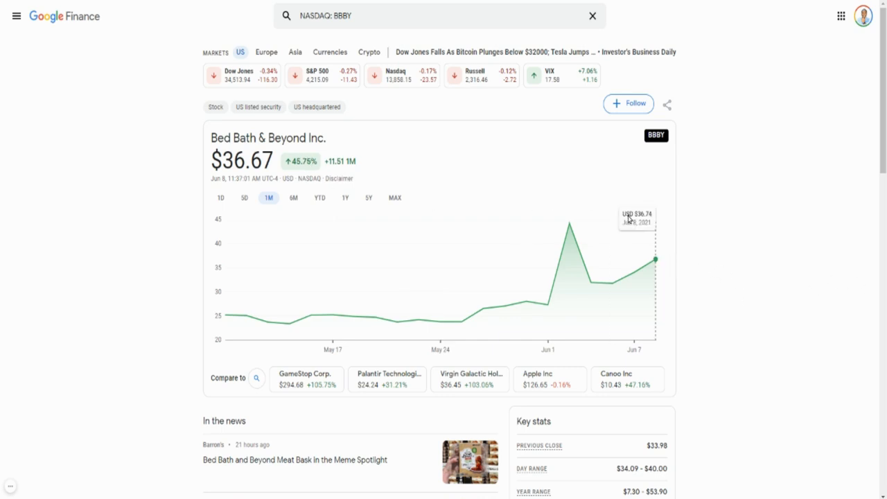
mouse_move(655, 261)
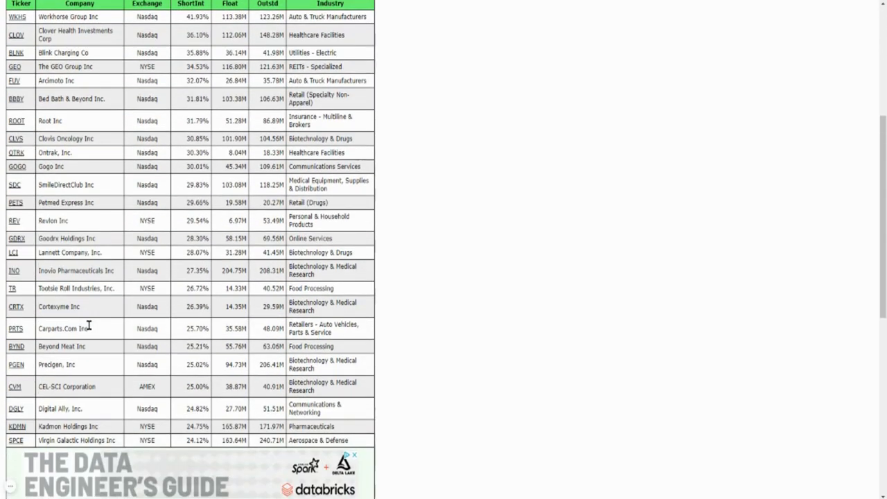
Widen the AMC chart to five days, then one month showing a 474.02% rise
scroll("down", 3)
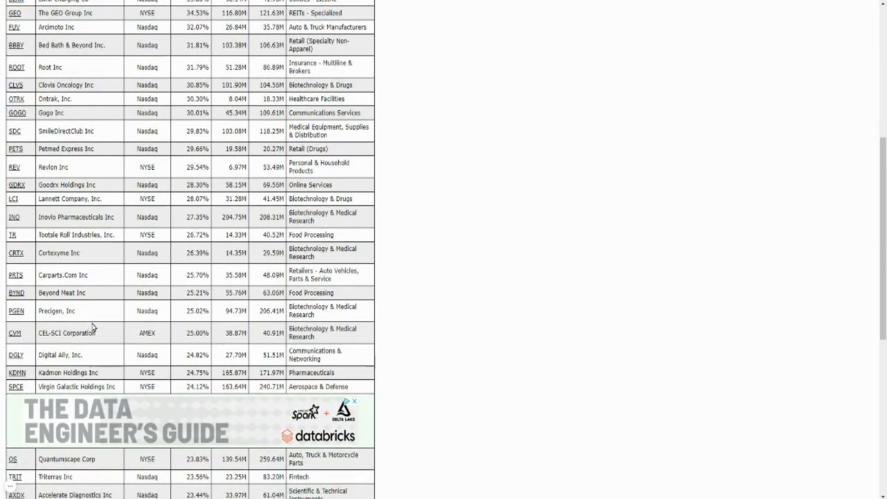
scroll("down", 3)
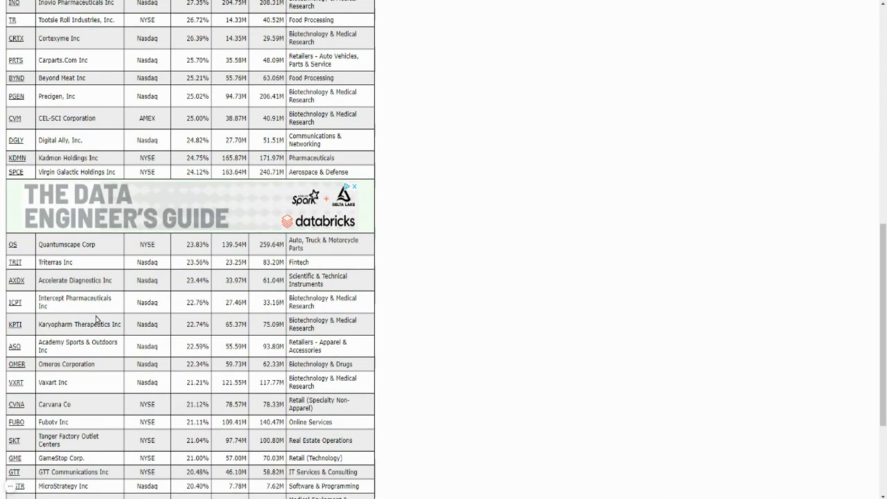
scroll("up", 3)
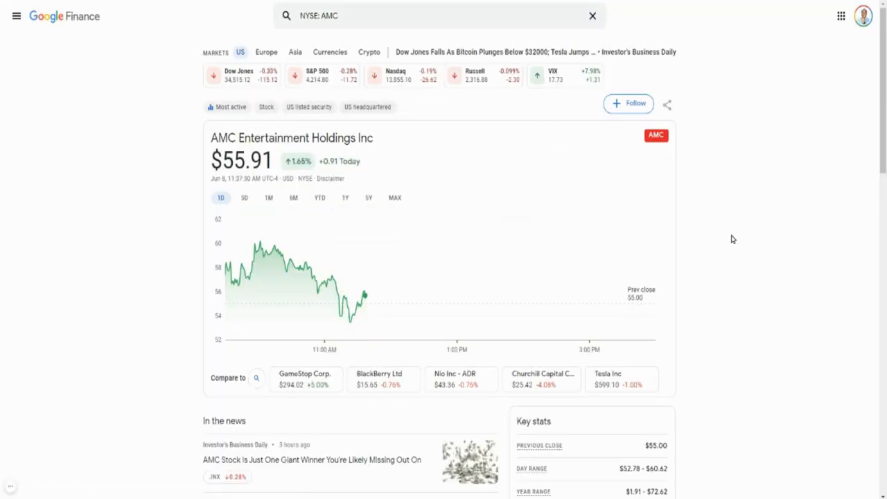
mouse_move(262, 248)
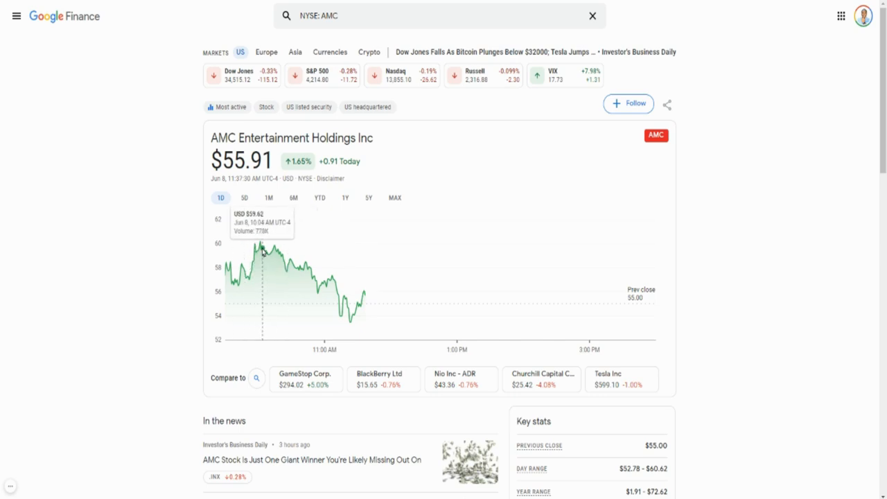
mouse_move(273, 252)
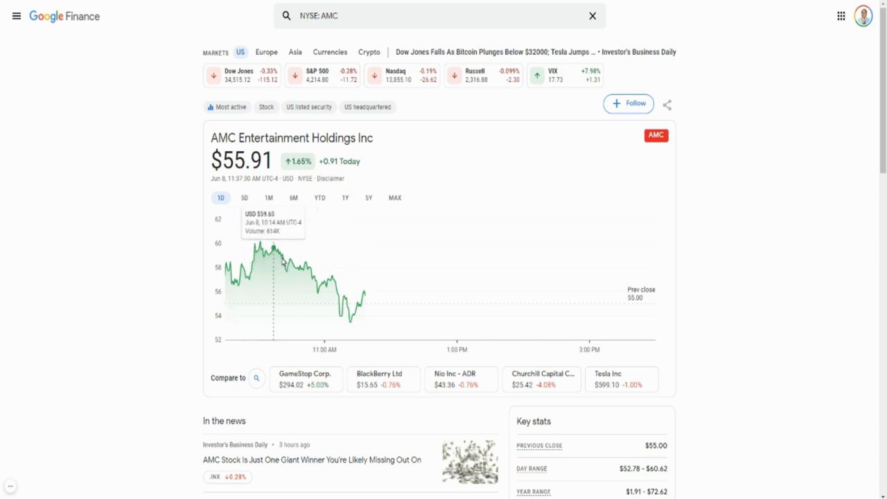
mouse_move(367, 298)
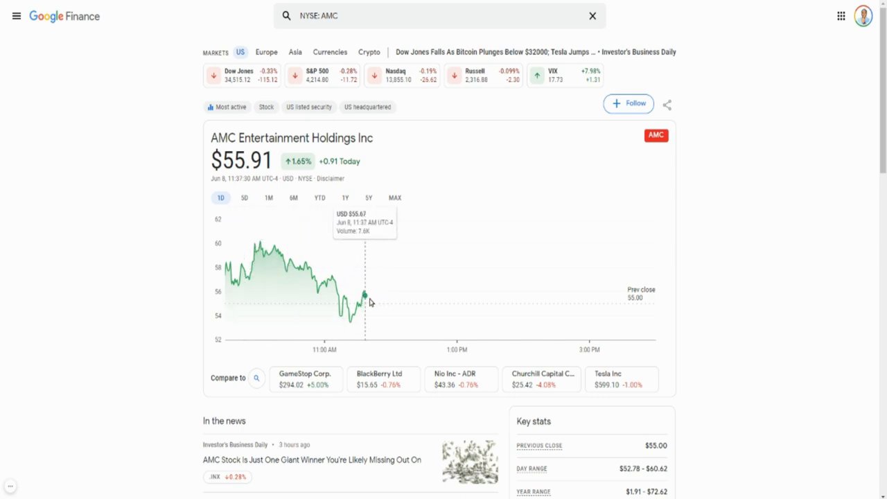
left_click(244, 197)
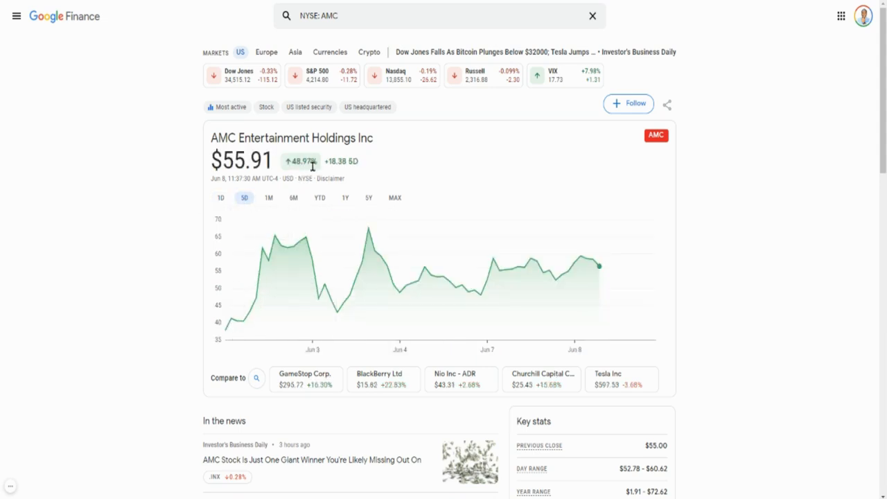
left_click(269, 197)
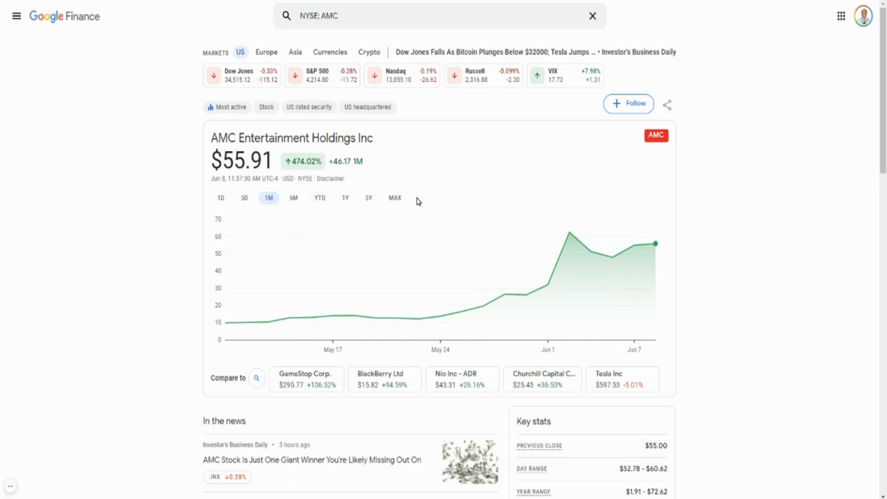
mouse_move(814, 345)
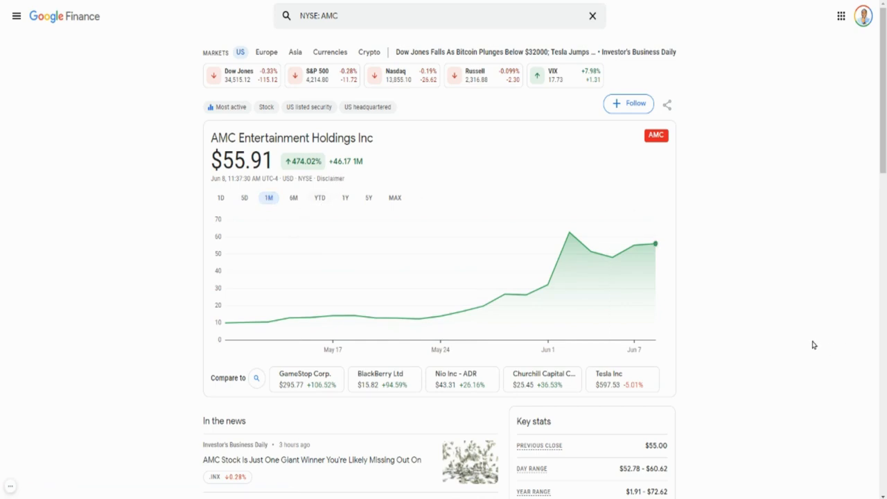
mouse_move(770, 290)
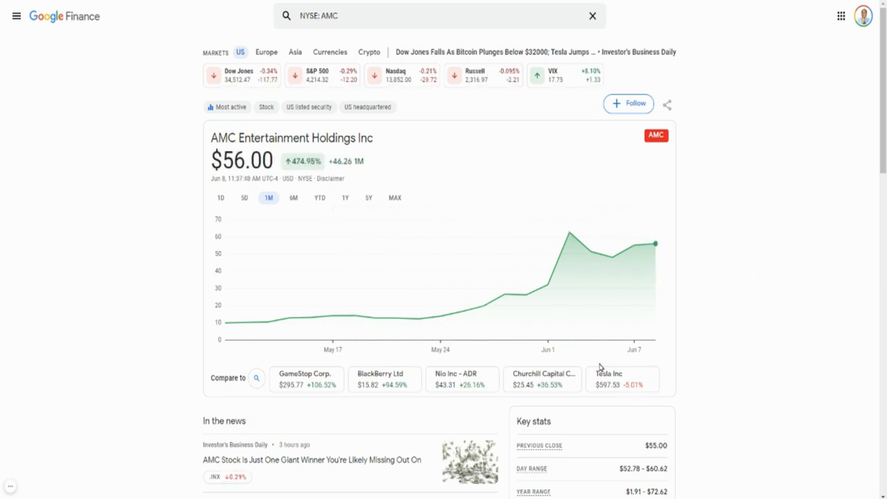
mouse_move(690, 247)
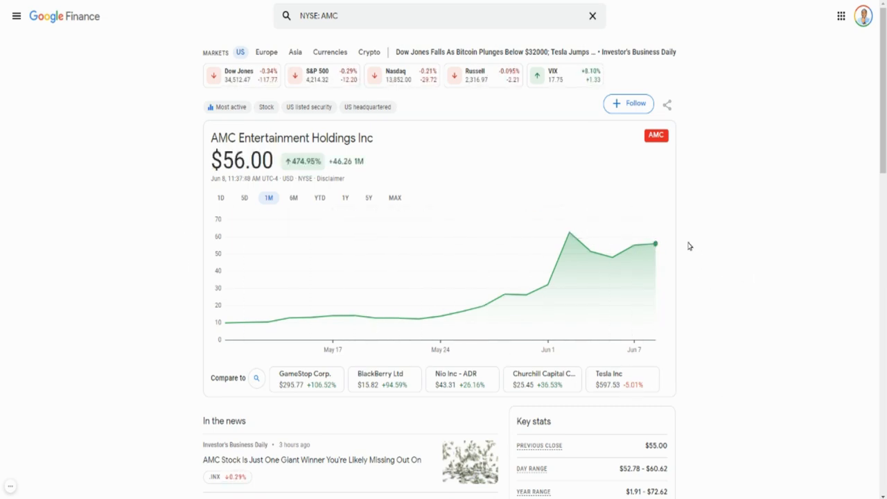
mouse_move(602, 300)
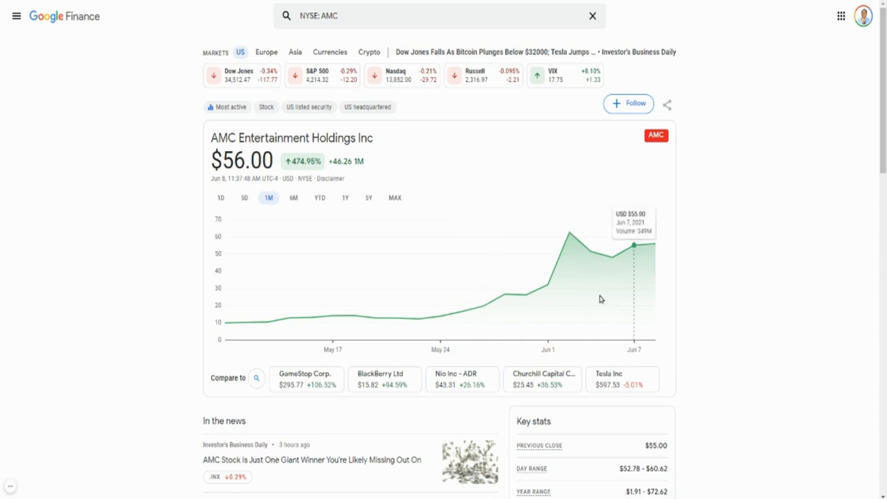
mouse_move(652, 286)
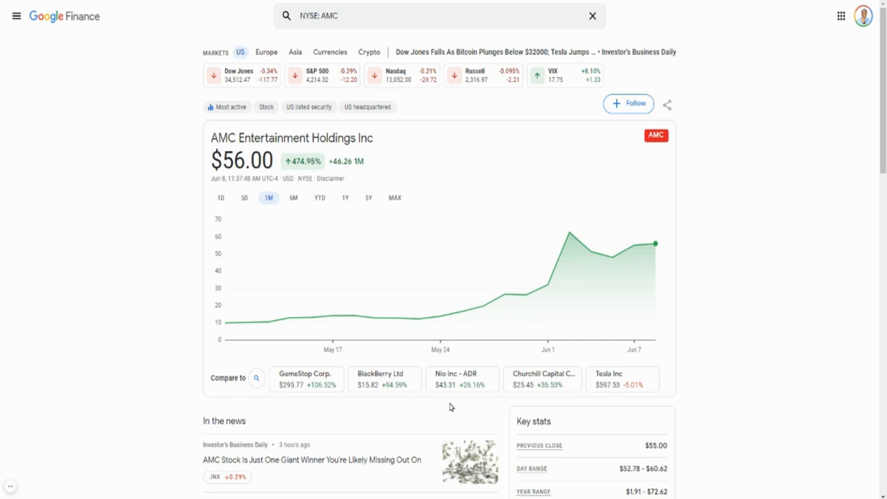
mouse_move(801, 257)
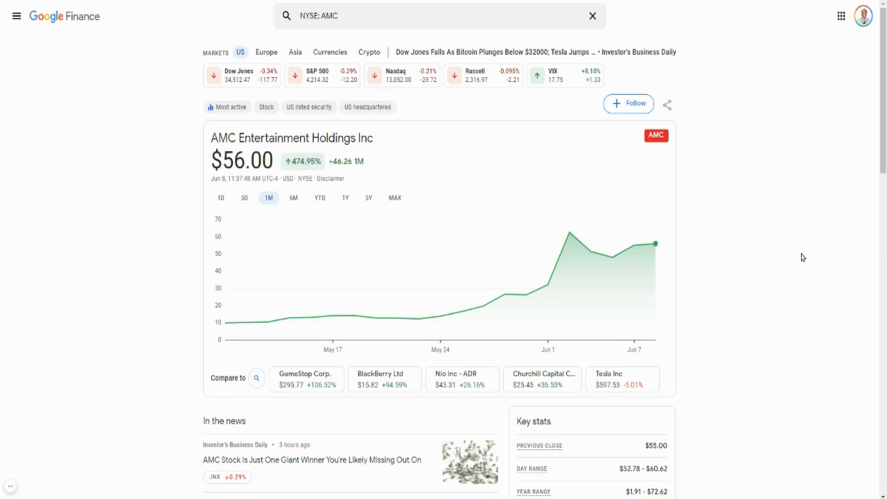
mouse_move(746, 244)
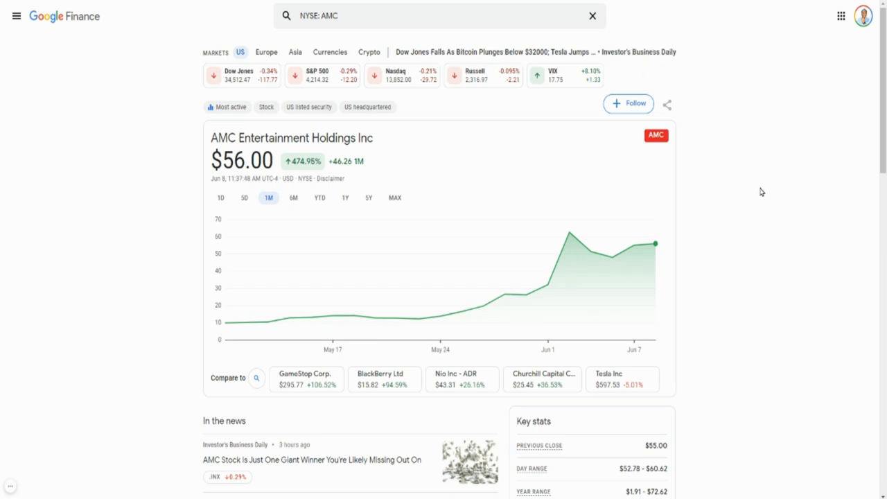
mouse_move(772, 186)
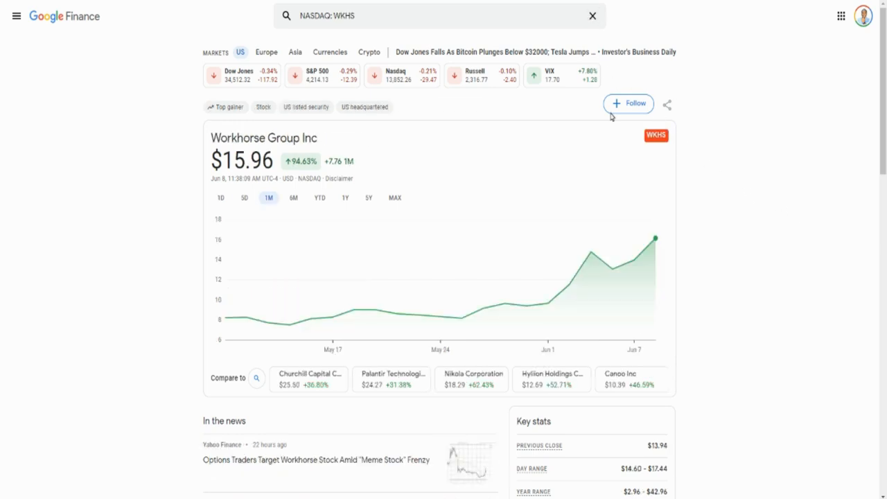
mouse_move(654, 269)
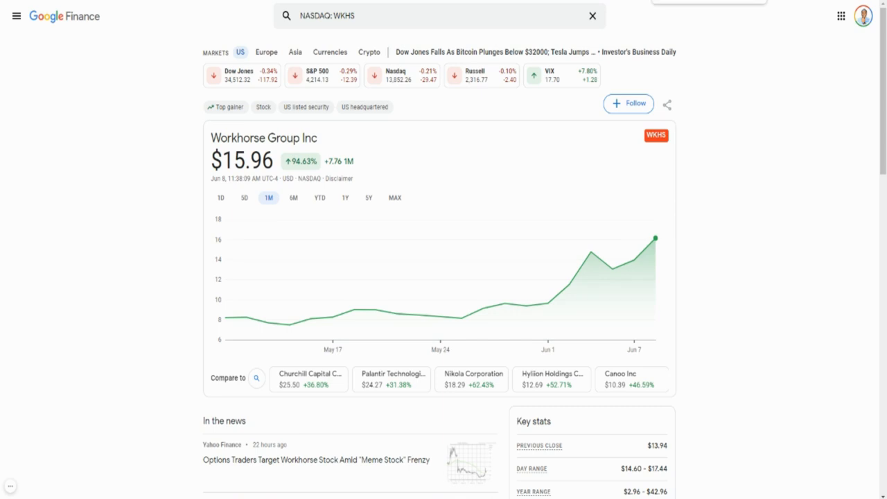
type("NASDAQ: BLNK")
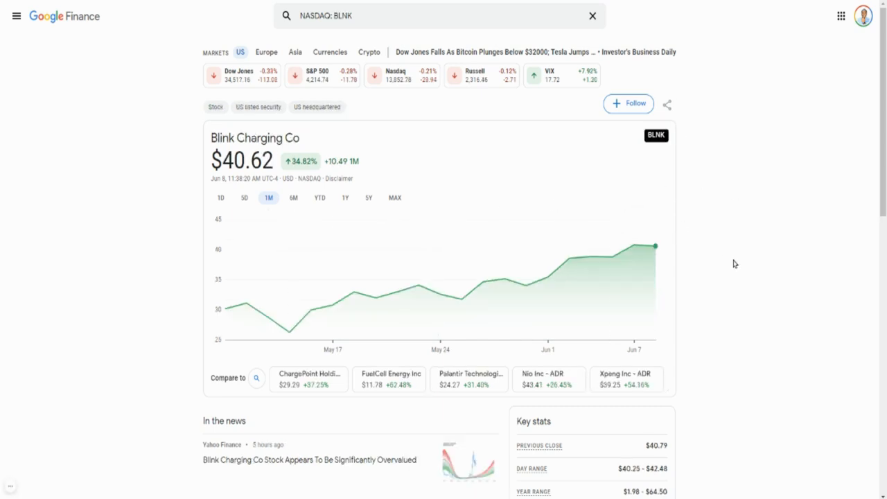
mouse_move(527, 286)
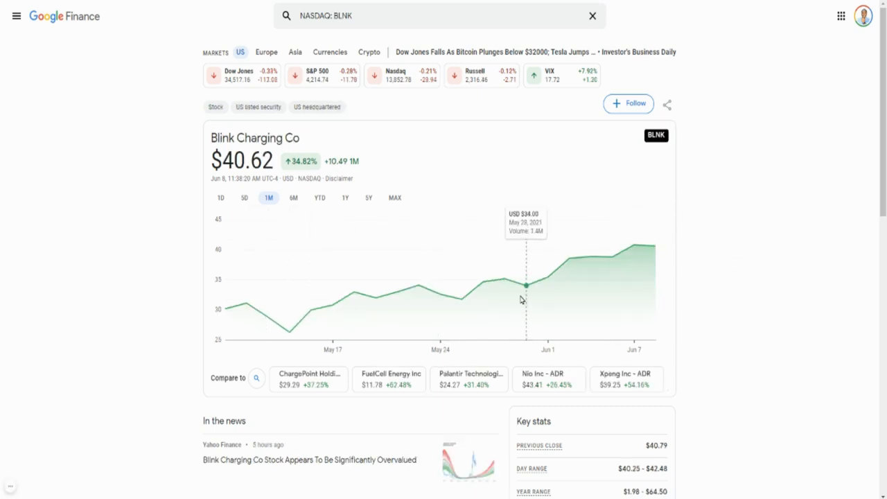
mouse_move(751, 238)
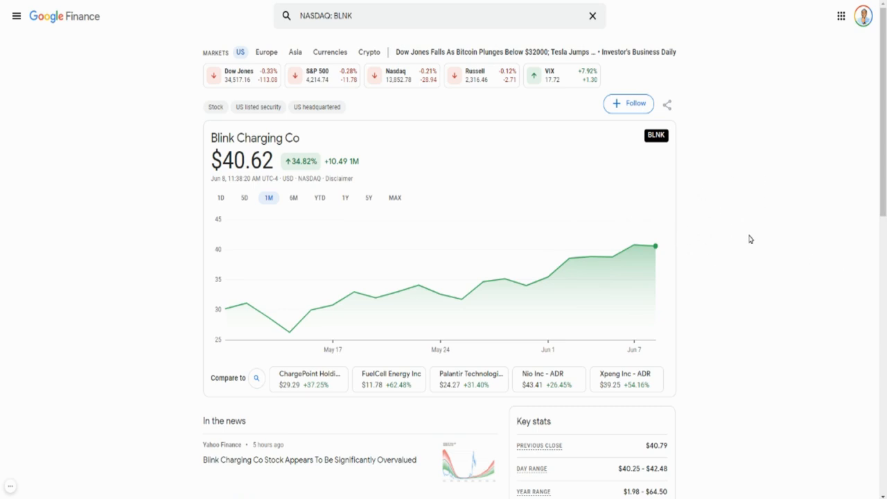
mouse_move(734, 79)
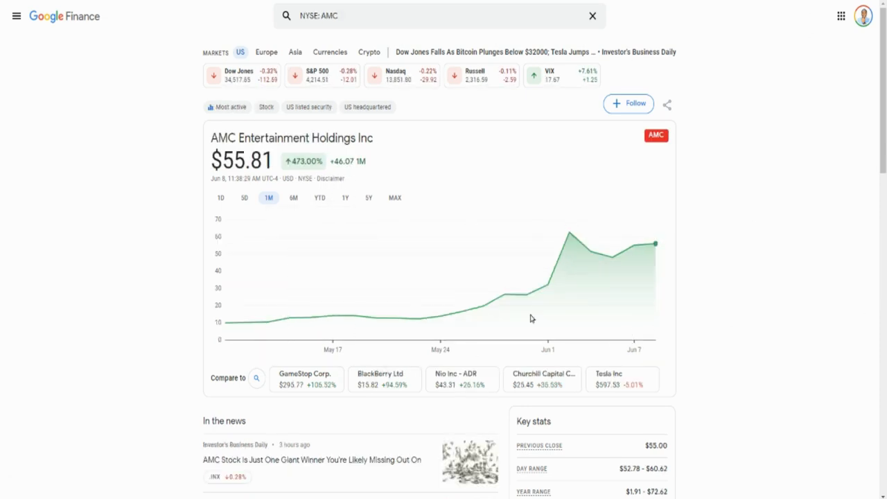
mouse_move(654, 244)
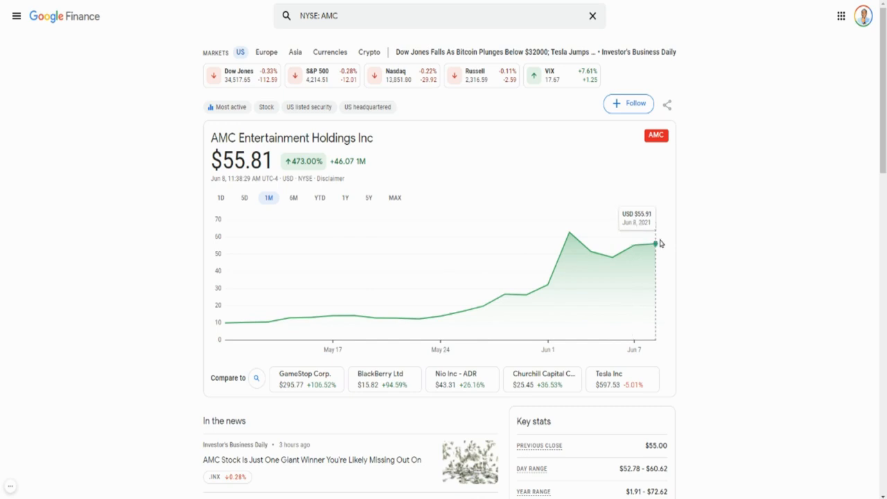
mouse_move(726, 277)
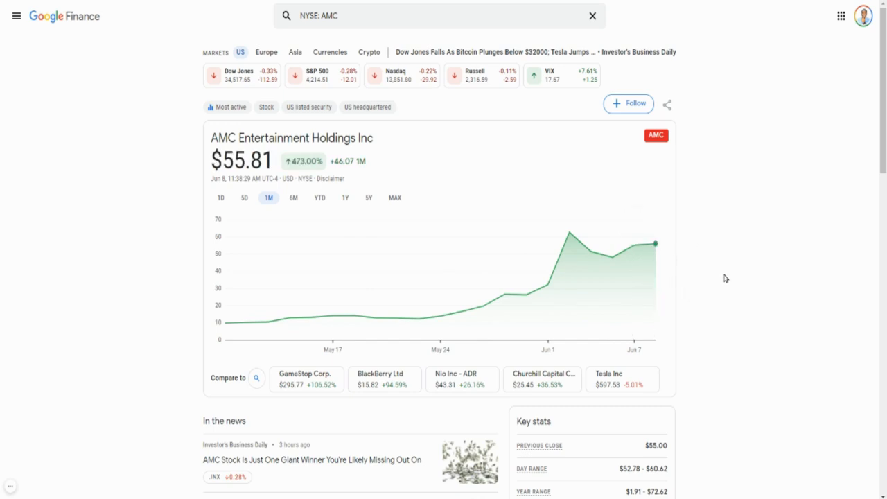
mouse_move(310, 186)
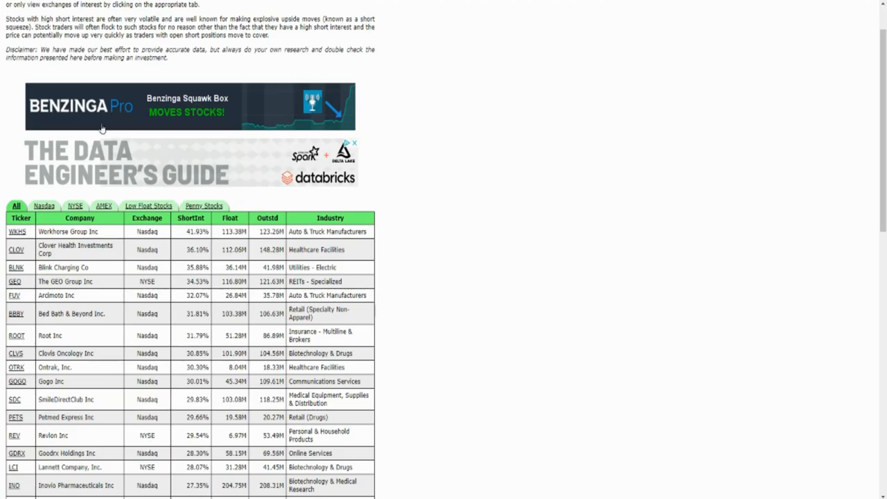
Scroll the high short interest table down and back to the top rows
scroll("up", 3)
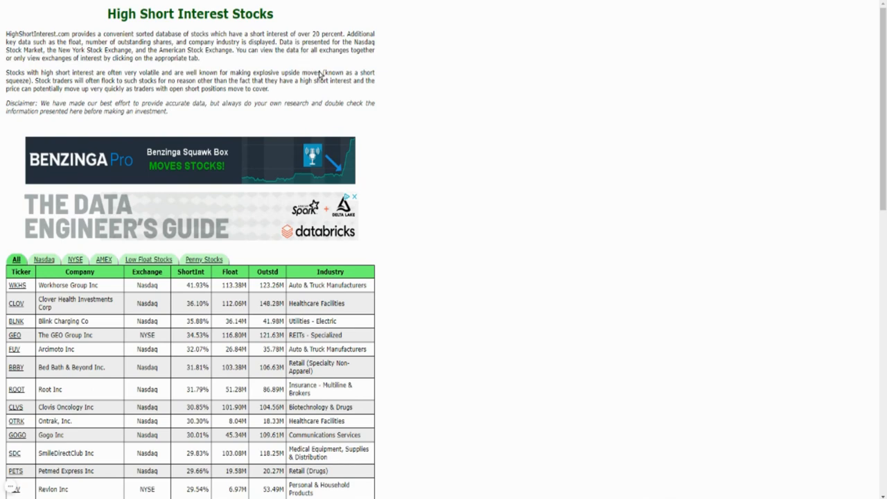
scroll("down", 3)
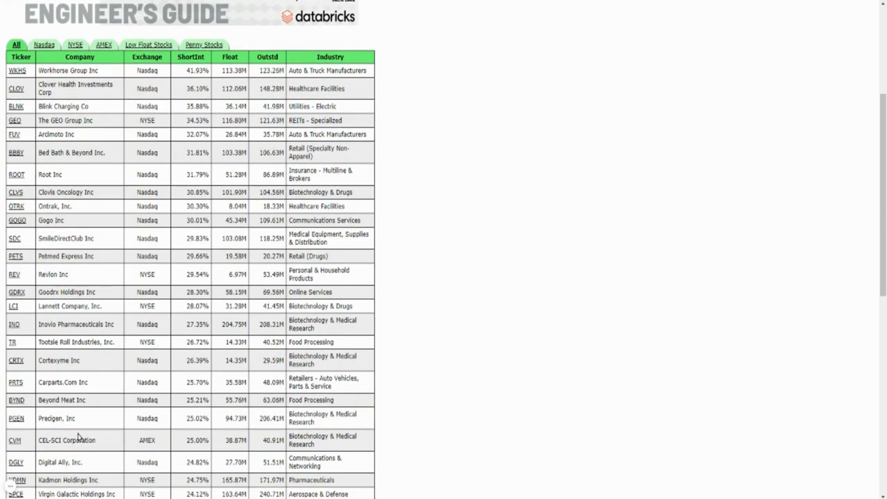
mouse_move(23, 449)
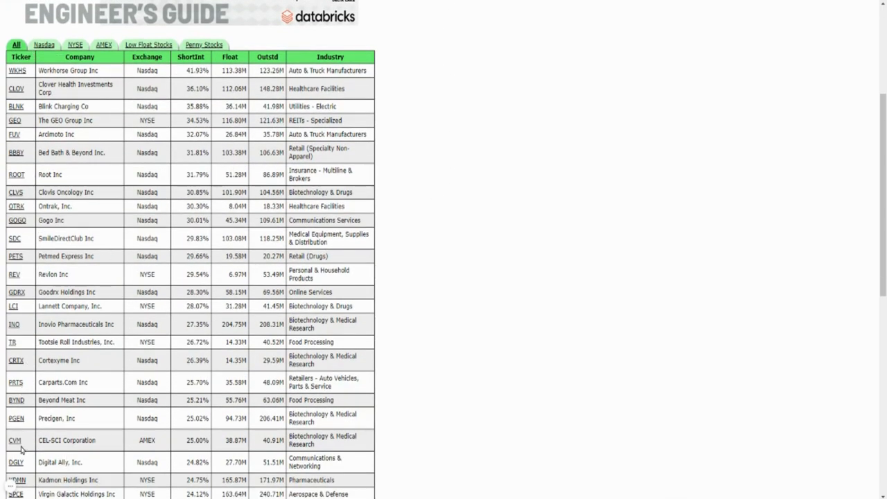
mouse_move(416, 347)
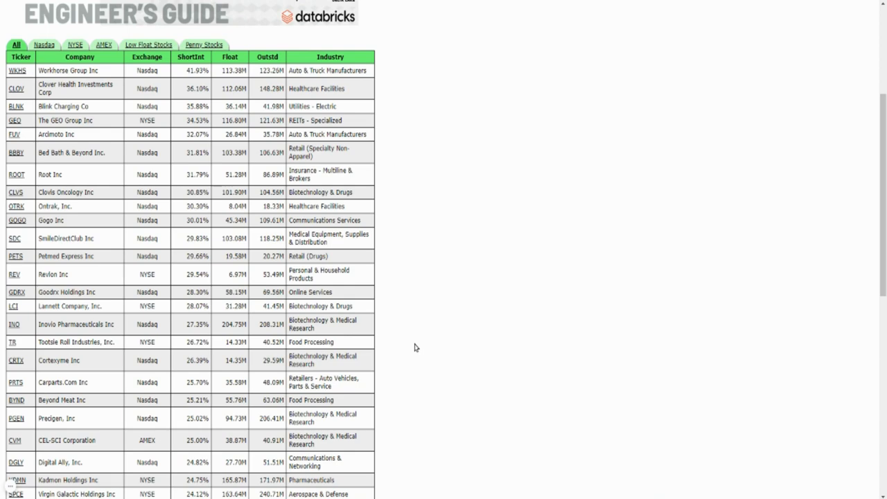
mouse_move(562, 255)
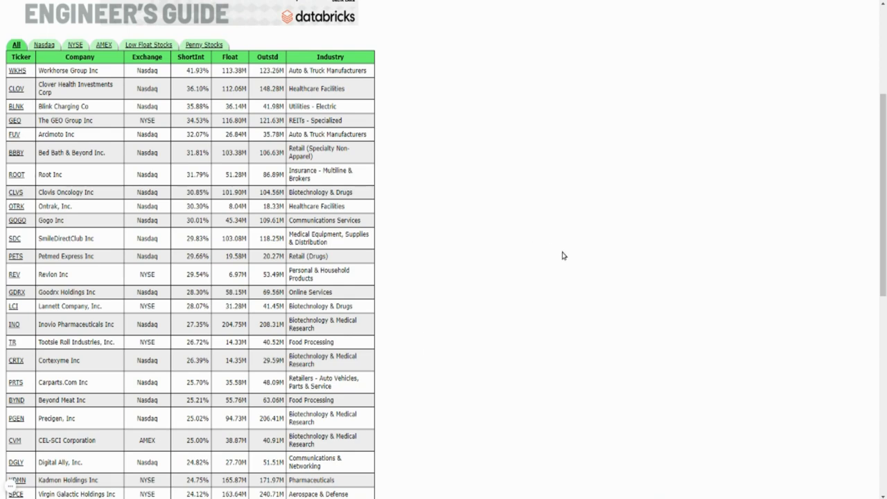
scroll("up", 3)
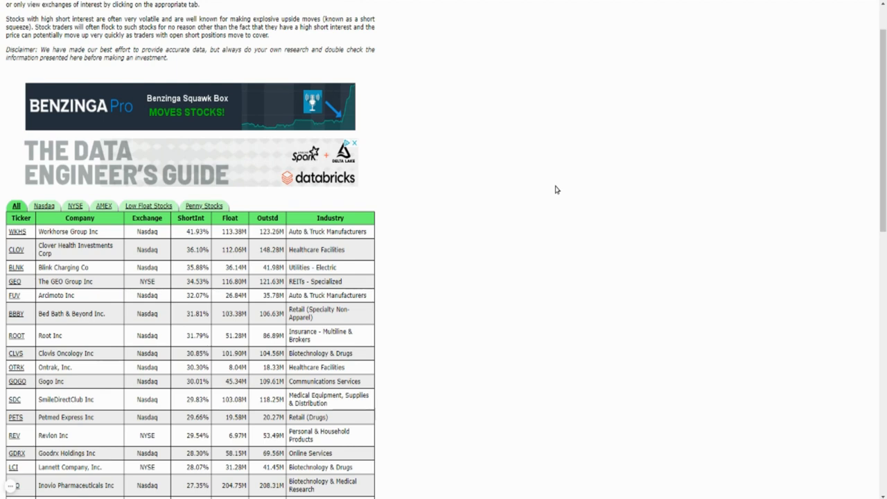
mouse_move(597, 94)
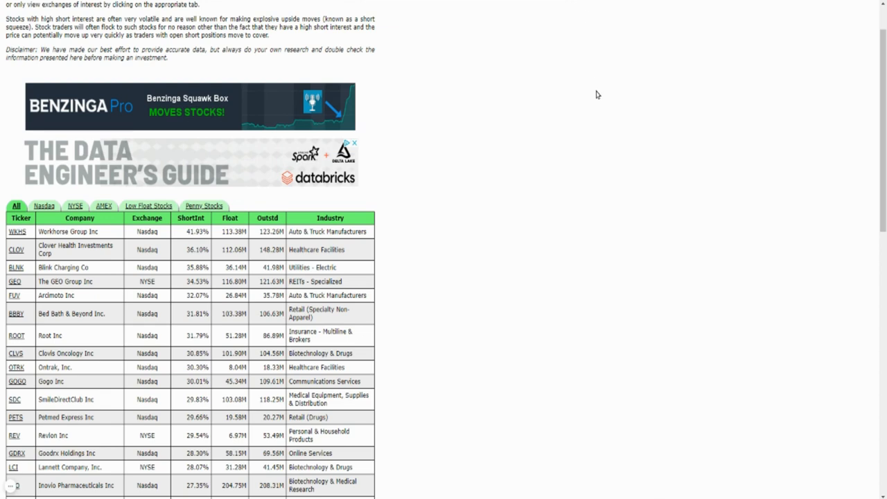
mouse_move(612, 183)
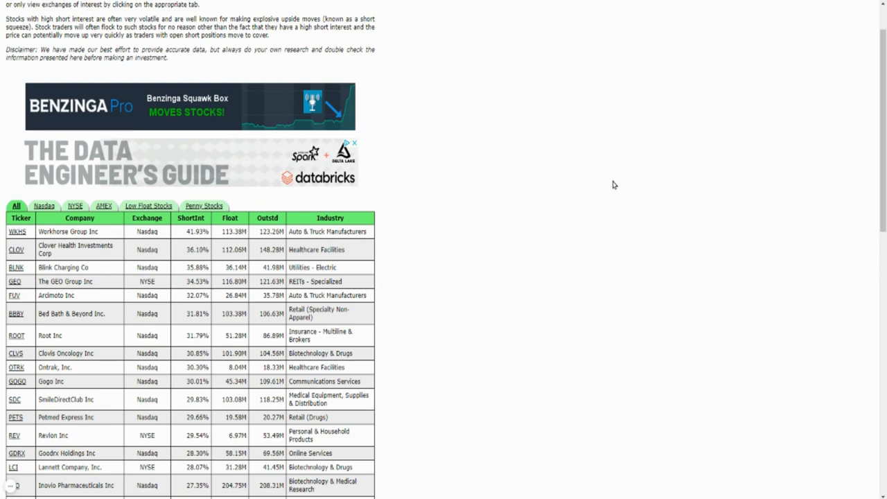